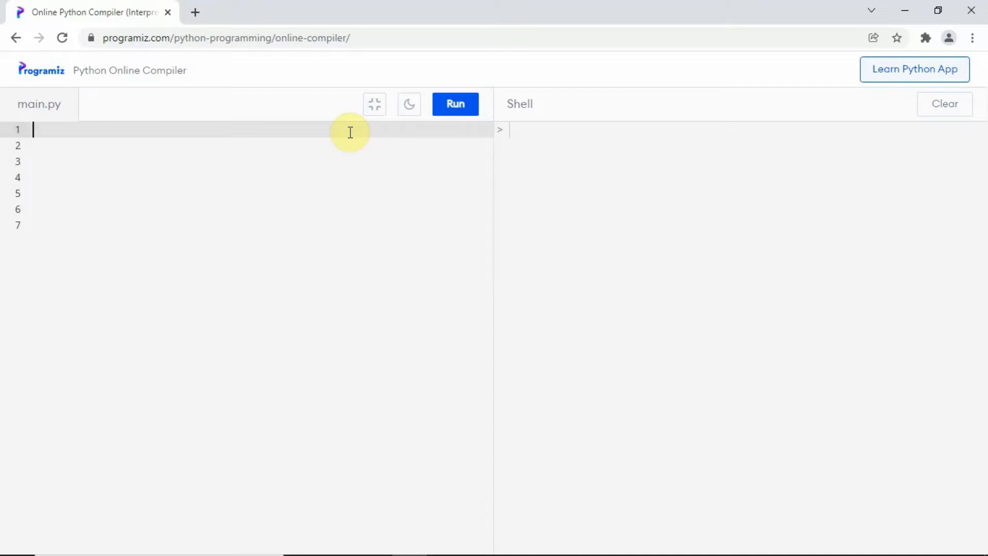
Write a=int(input("enter the first side of triangle : ")) on line 1, correcting 'rectangle' to 'triangle'.
type("a=")
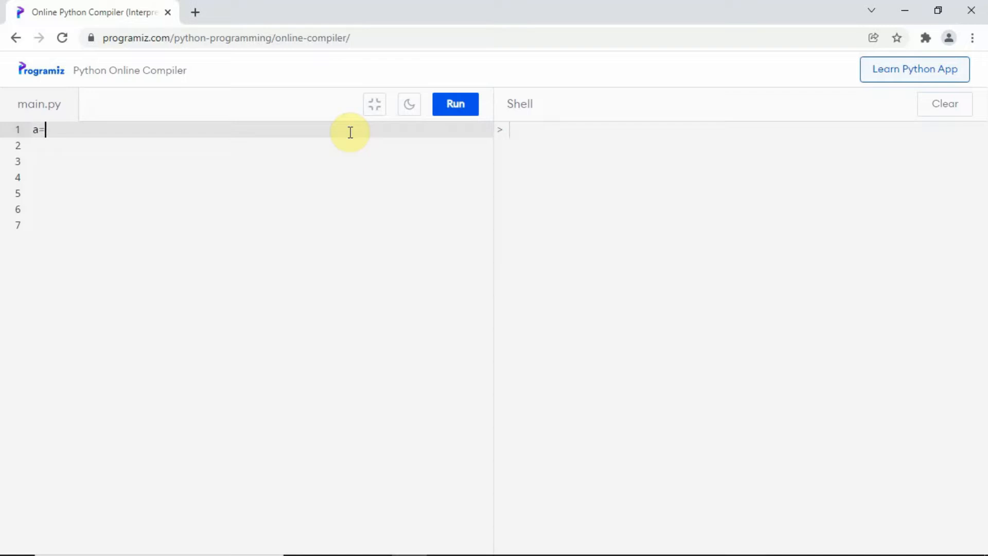
type("int")
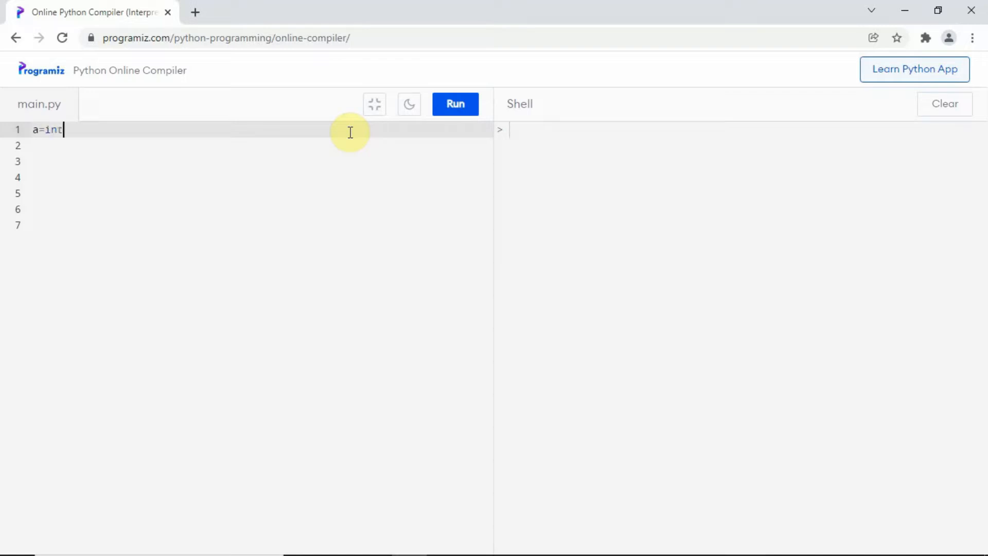
type("(inp")
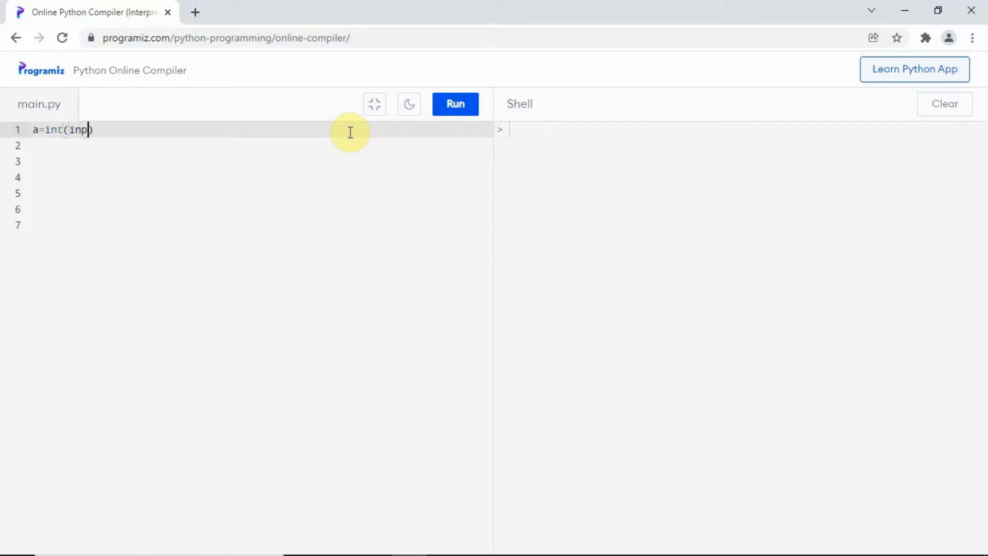
type("ut())")
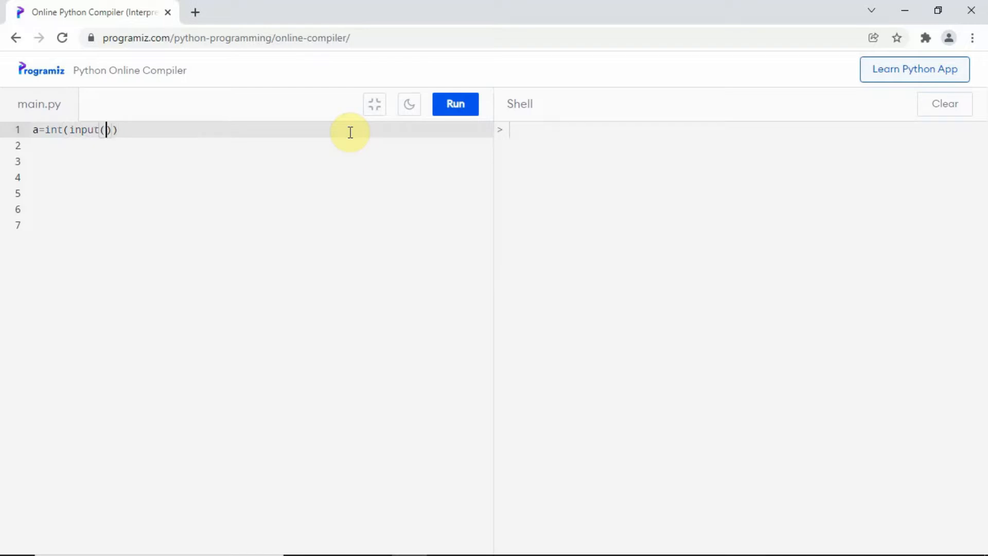
type("\"enter the f")
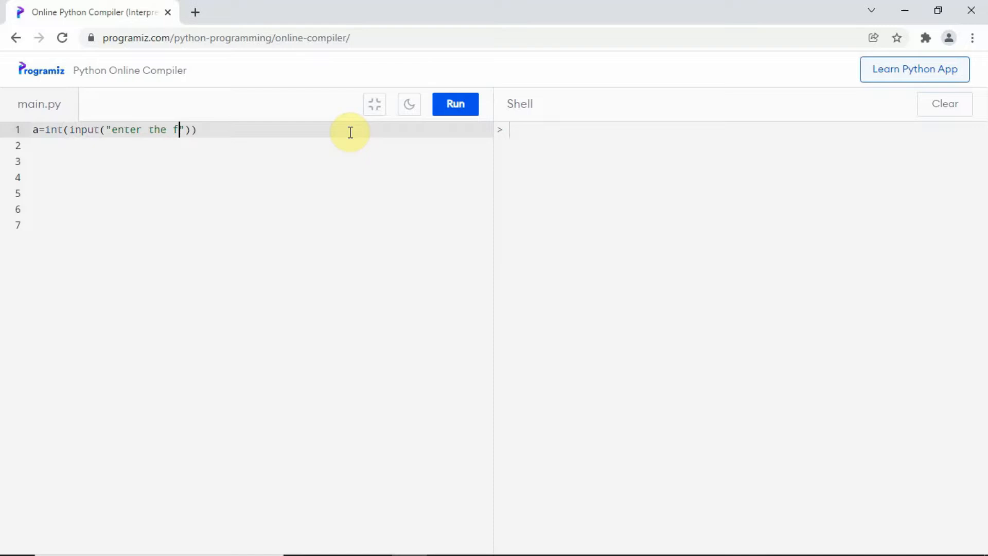
type("irst side")
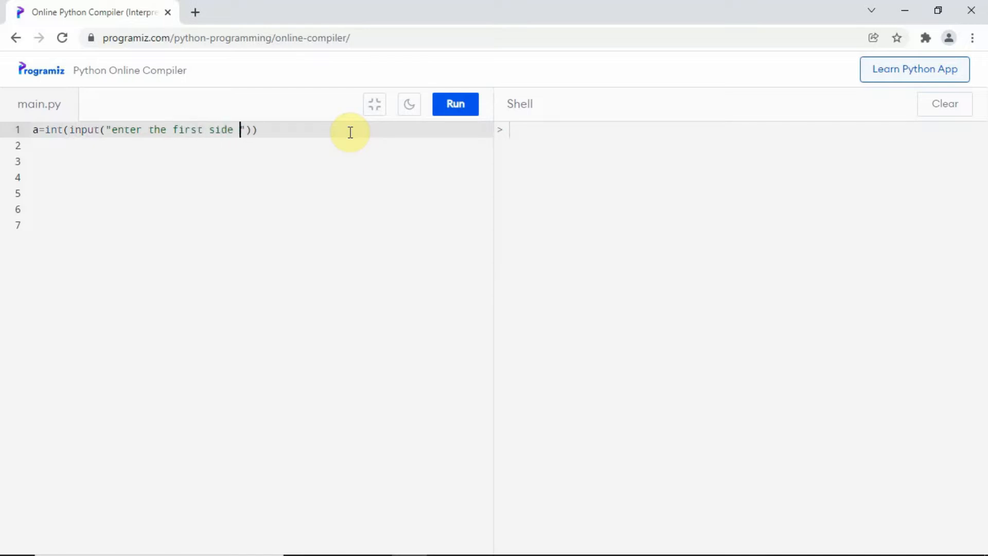
type("of rectan")
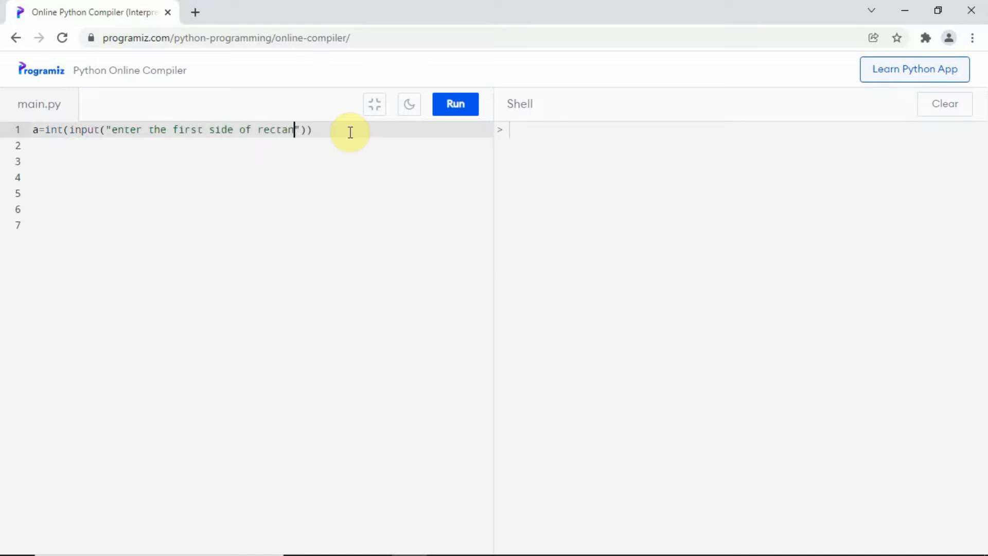
key("Backspace")
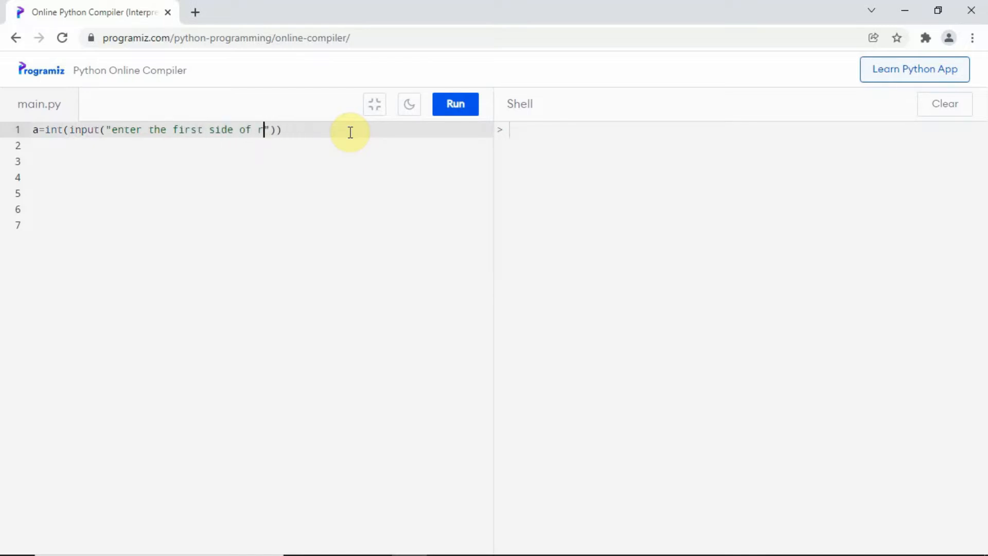
type("riang")
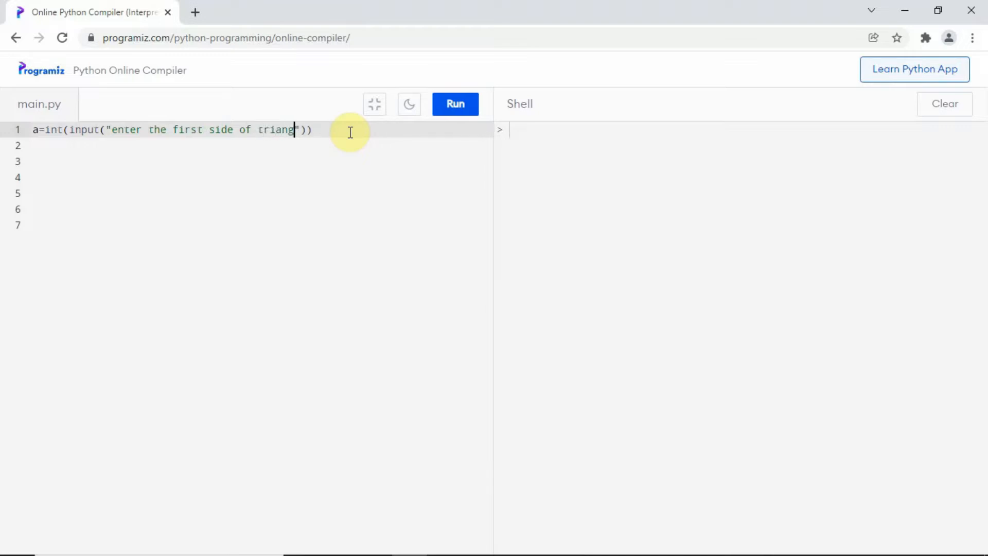
type("le :")
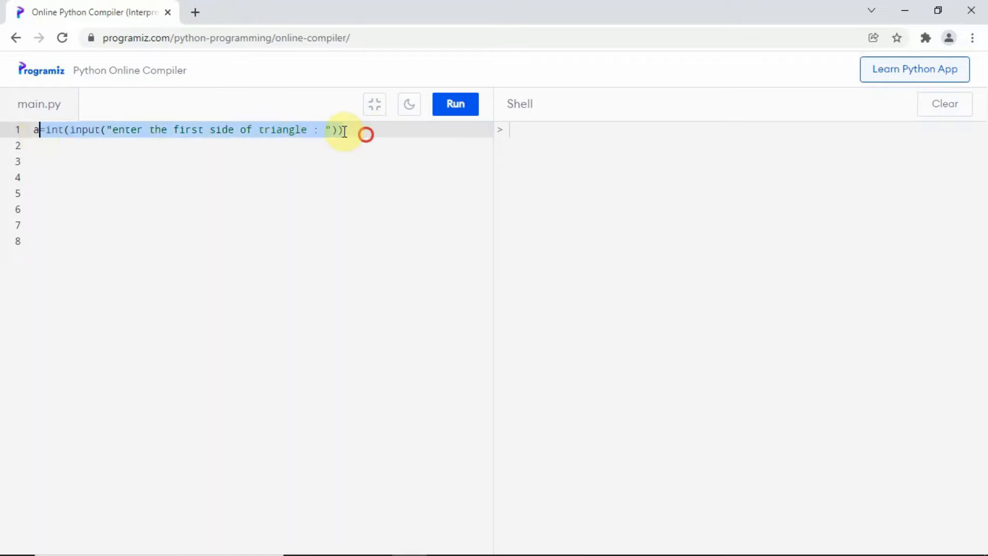
Duplicate line 1 as line 2 reading b with prompt "enter the third(base) side of triangle : ".
right_click(345, 131)
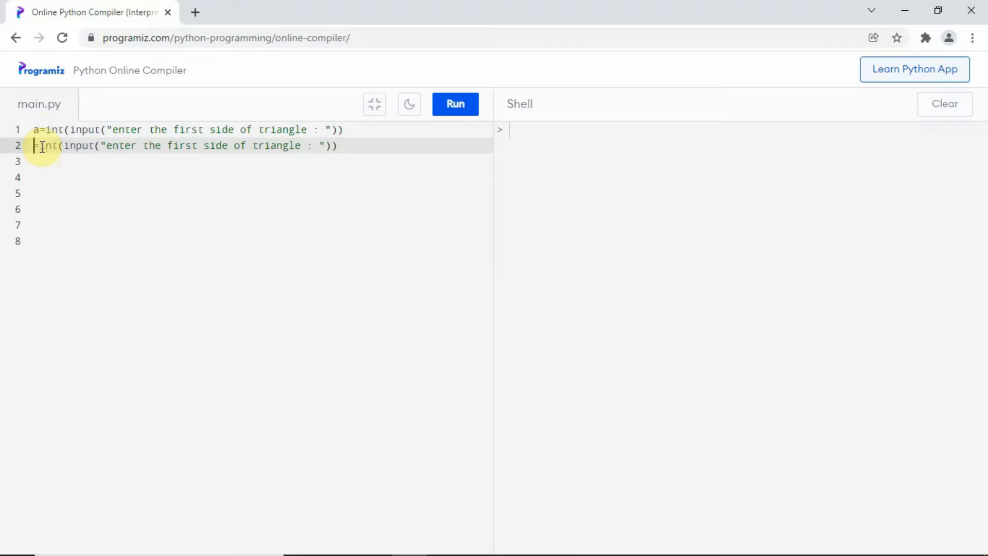
type("b=")
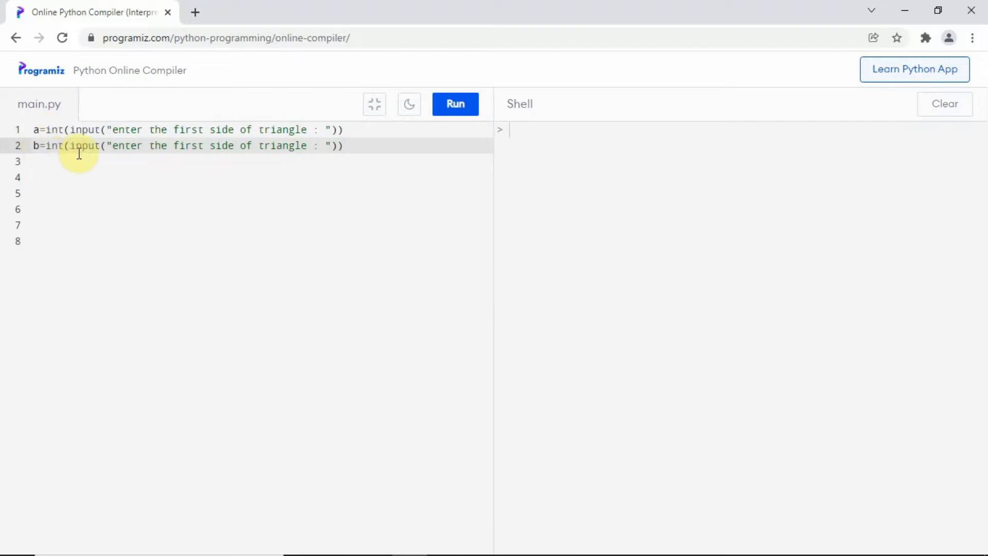
mouse_move(179, 156)
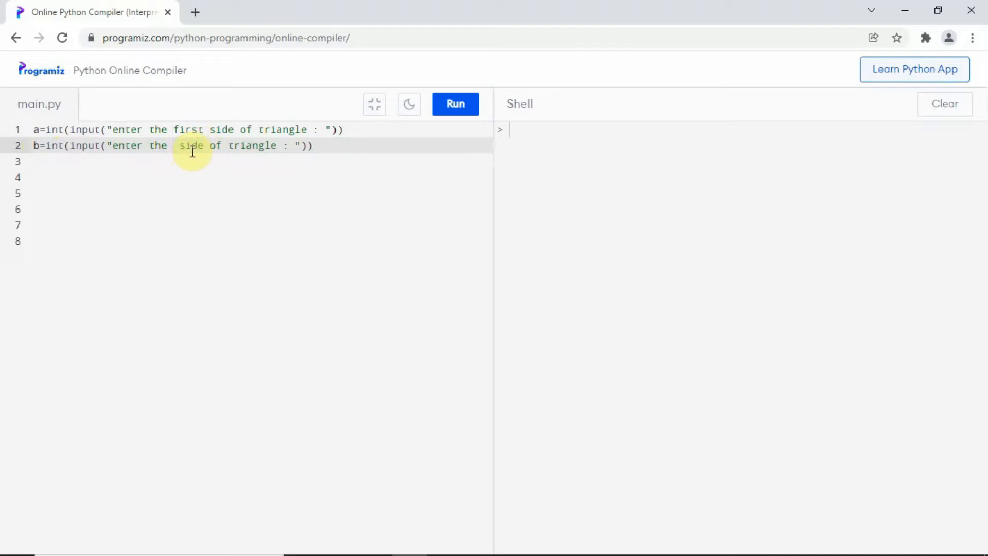
type("third")
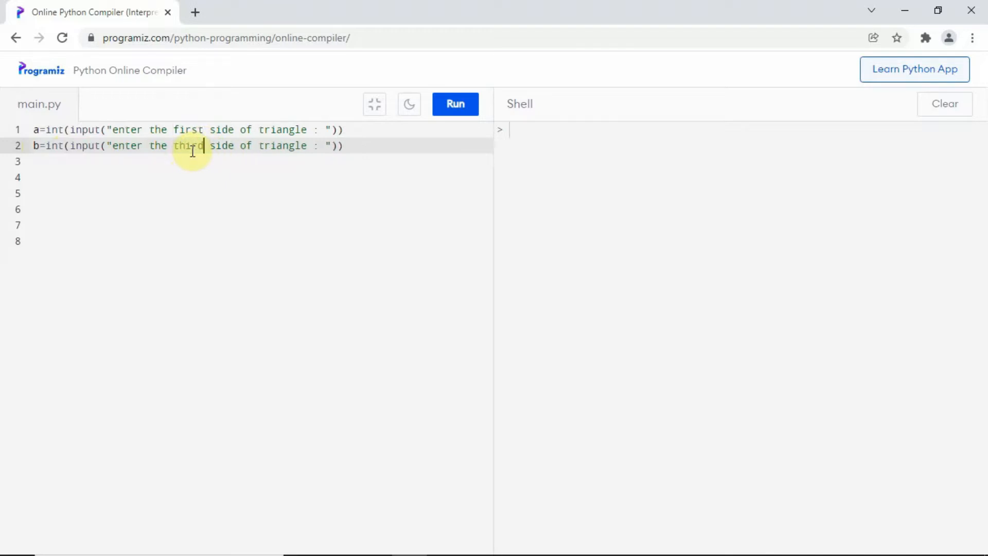
type("(c")
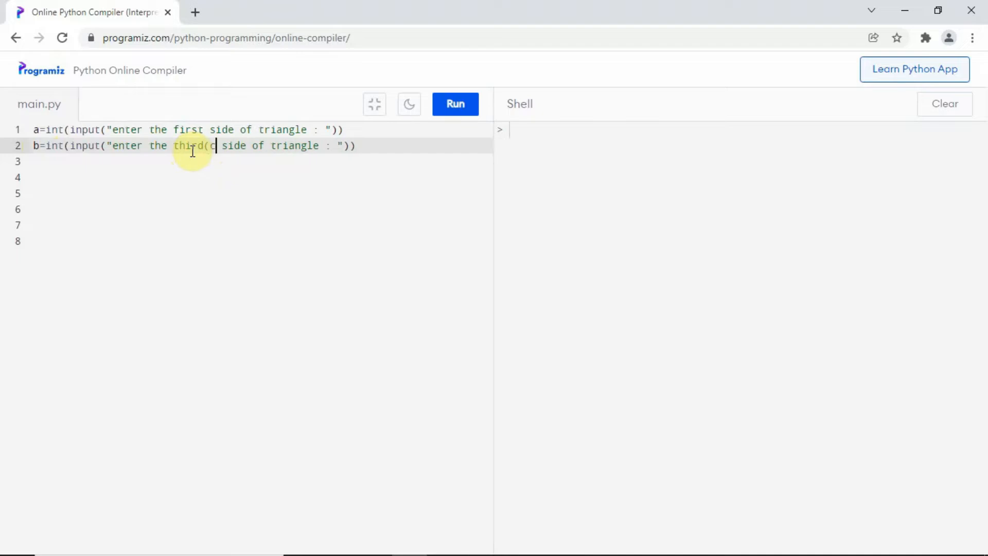
type("basi")
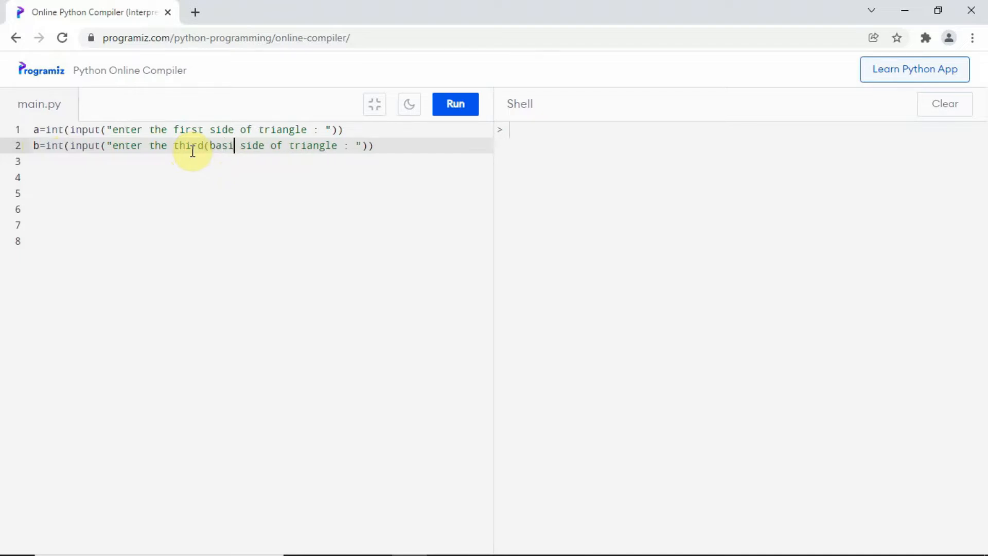
mouse_move(228, 99)
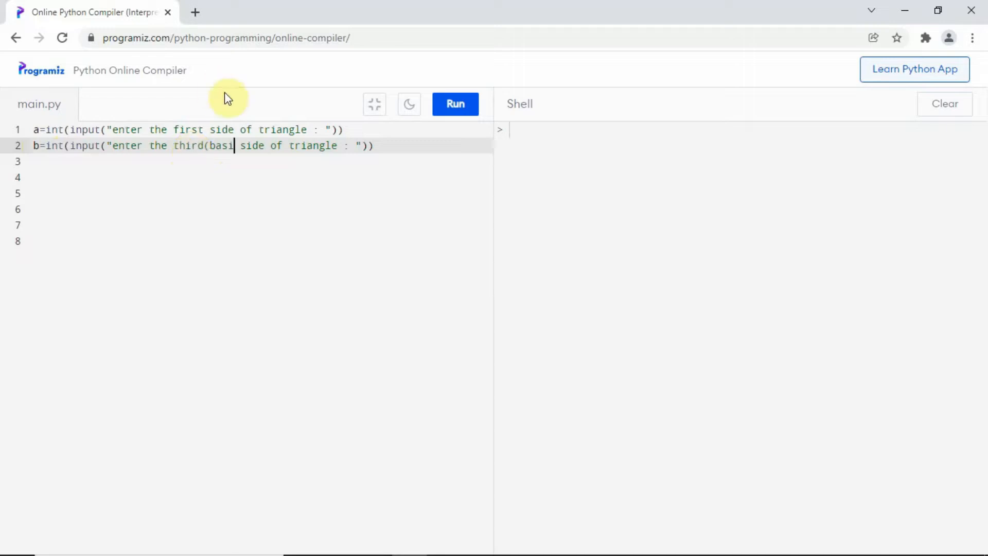
type("e)")
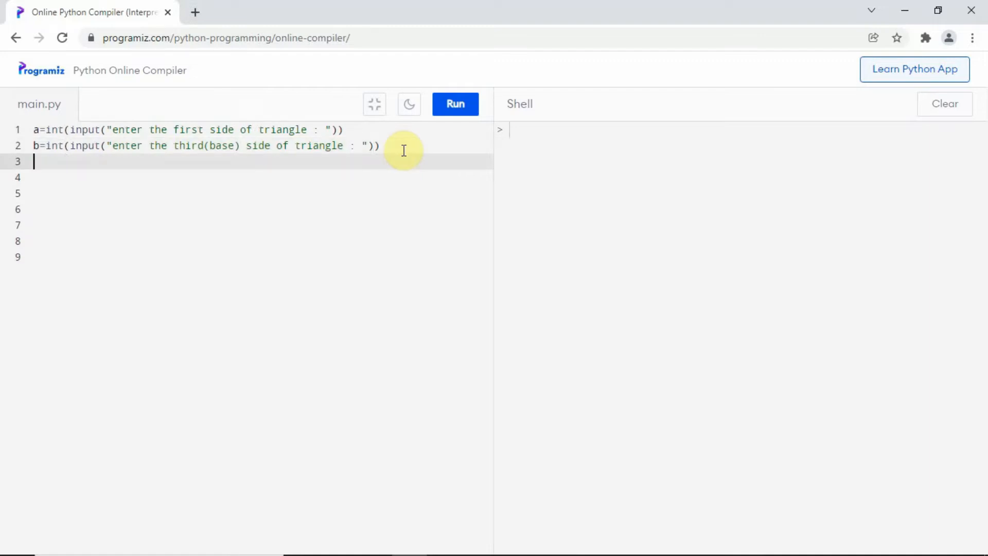
Paste the input line onto line 3 as c prompting for the second side of triangle.
right_click(403, 161)
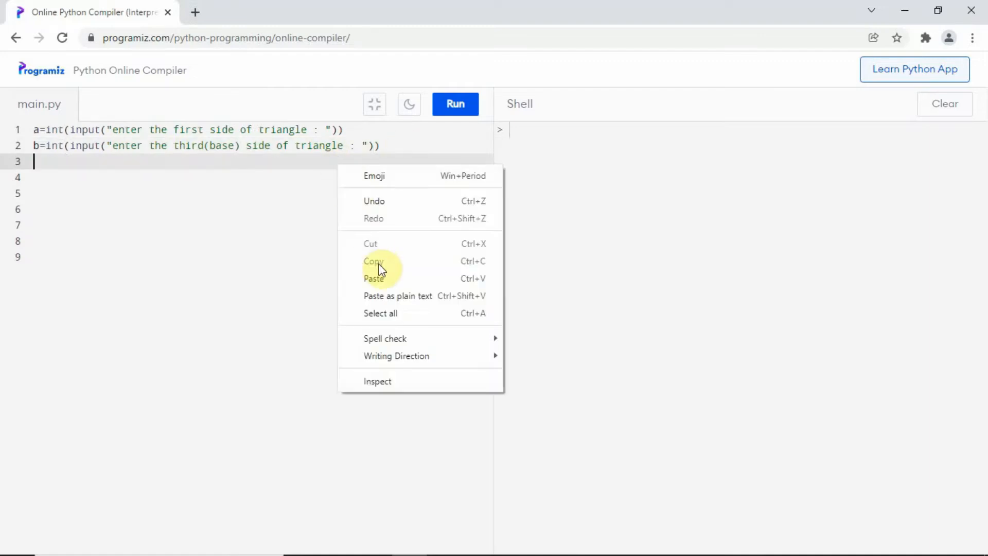
left_click(373, 279)
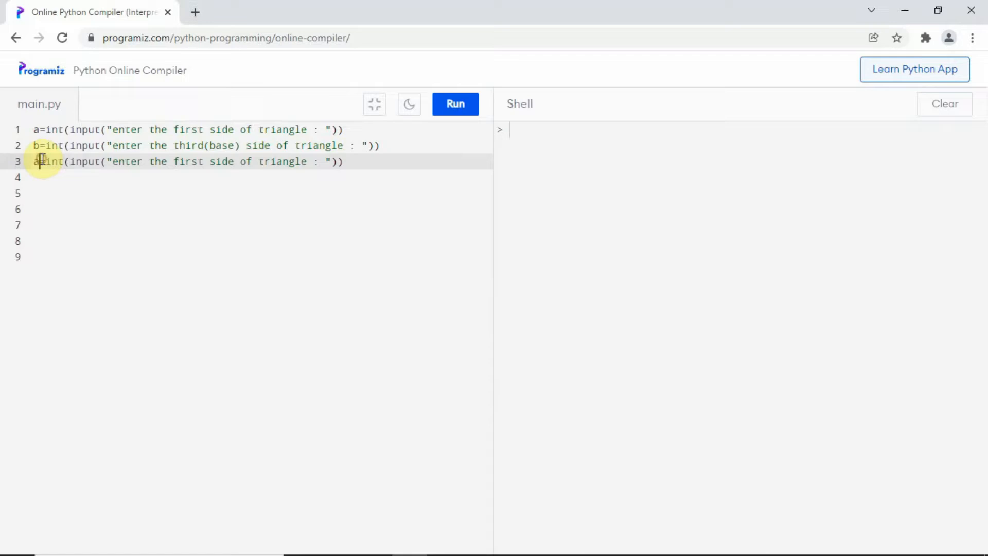
type("c")
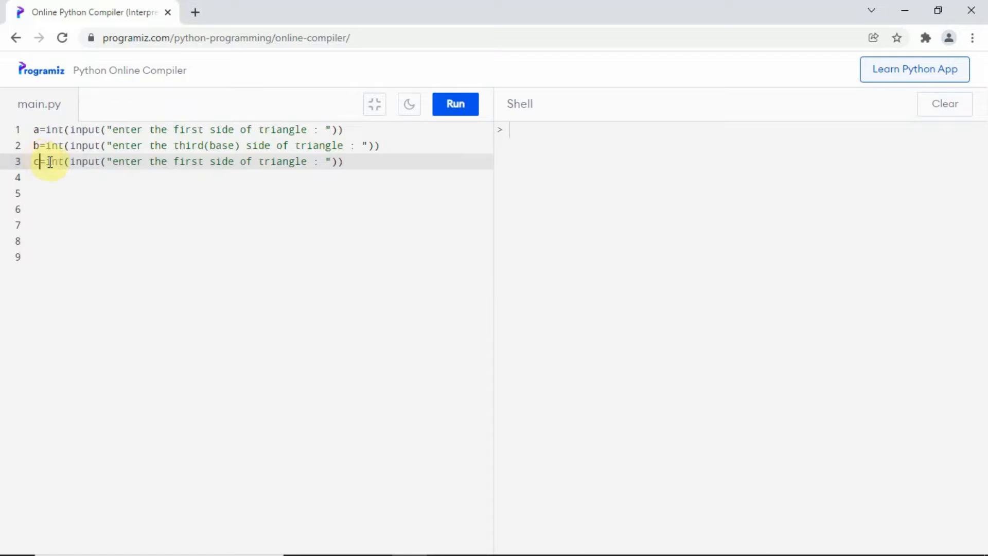
double_click(187, 161)
type("econd")
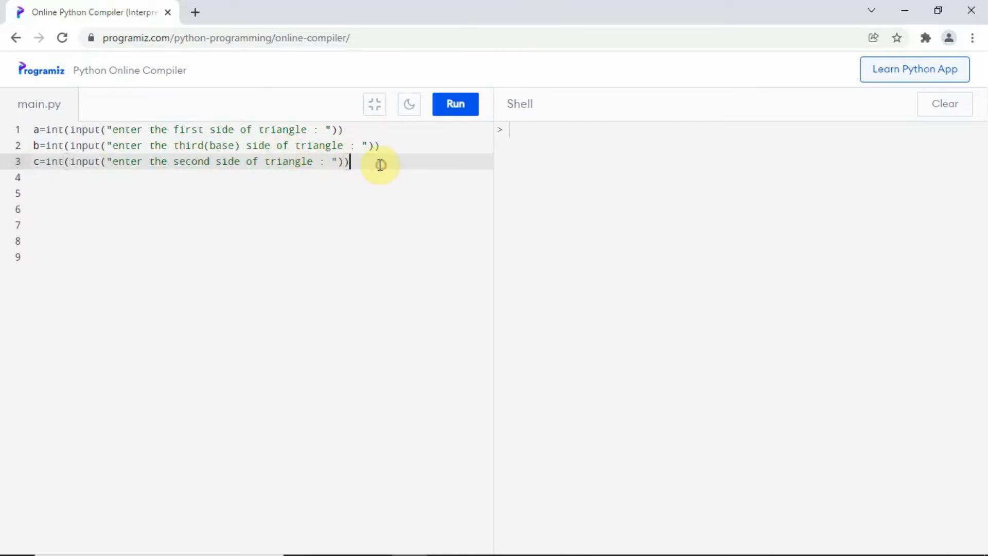
Paste the input line onto line 4 as h prompting for the triangle's height.
right_click(155, 177)
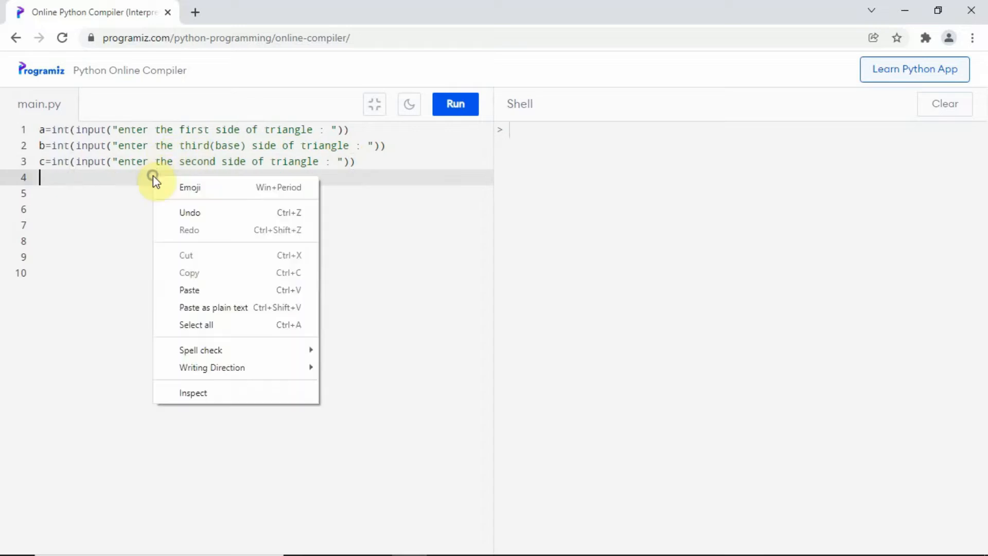
left_click(189, 290)
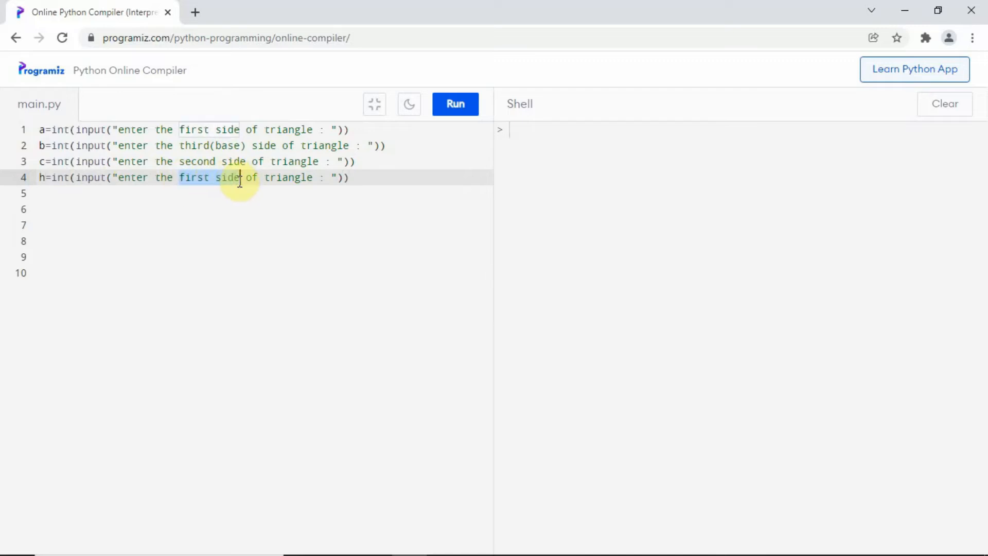
type("height")
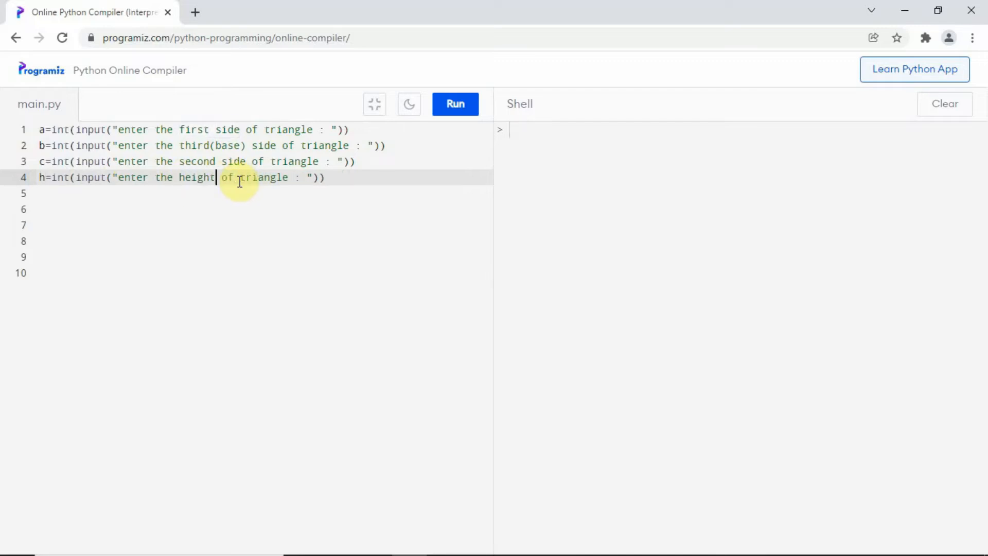
key("Enter")
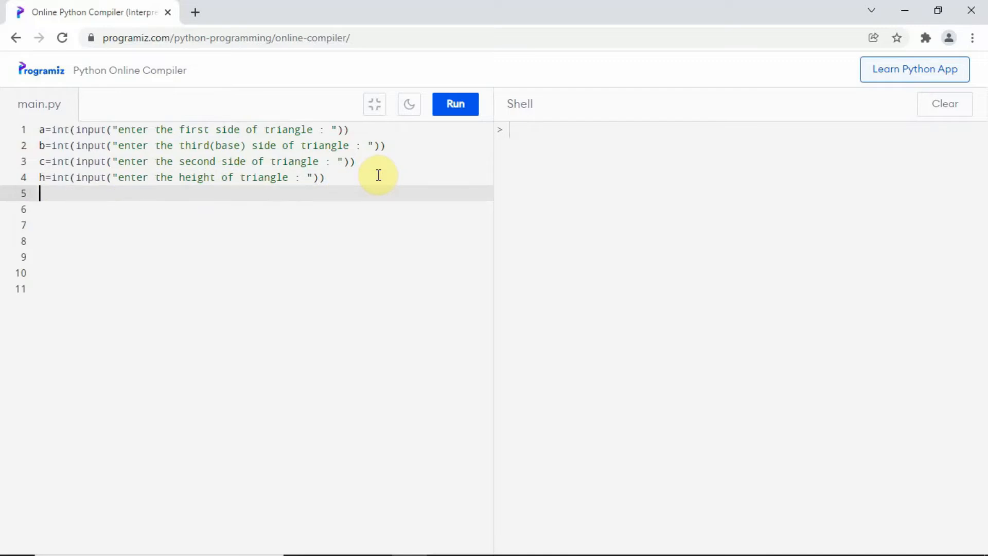
Write per=a+b+c on line 5 for the perimeter.
type("per")
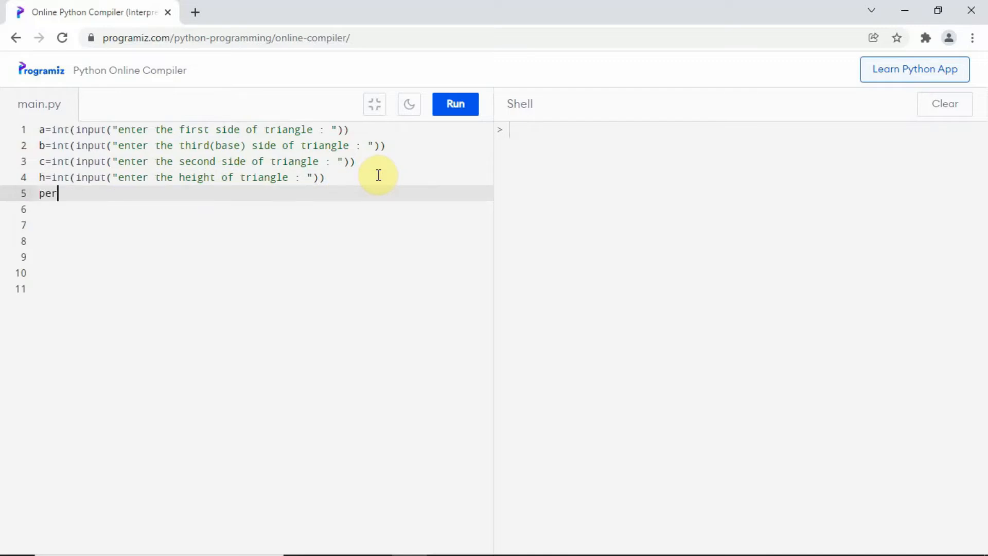
type("=")
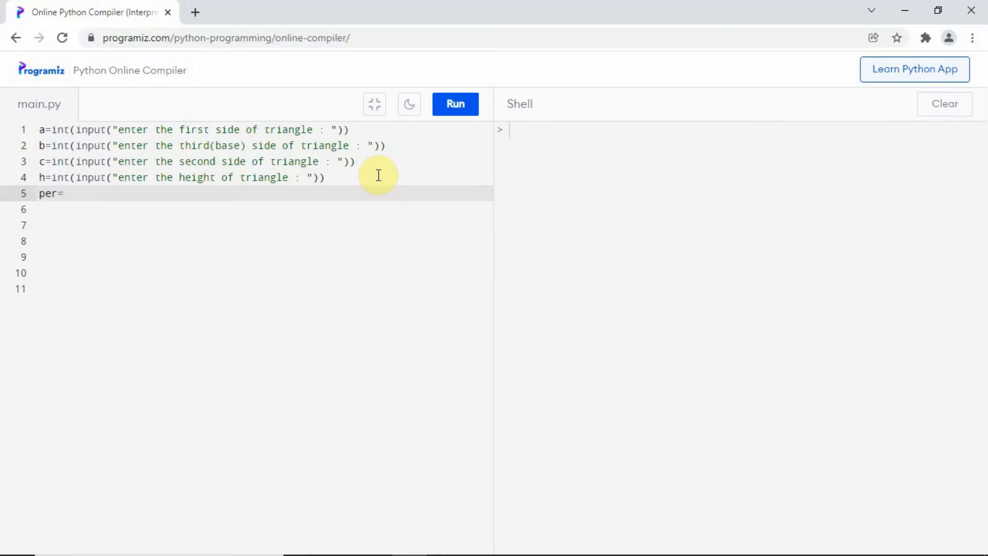
type("a+")
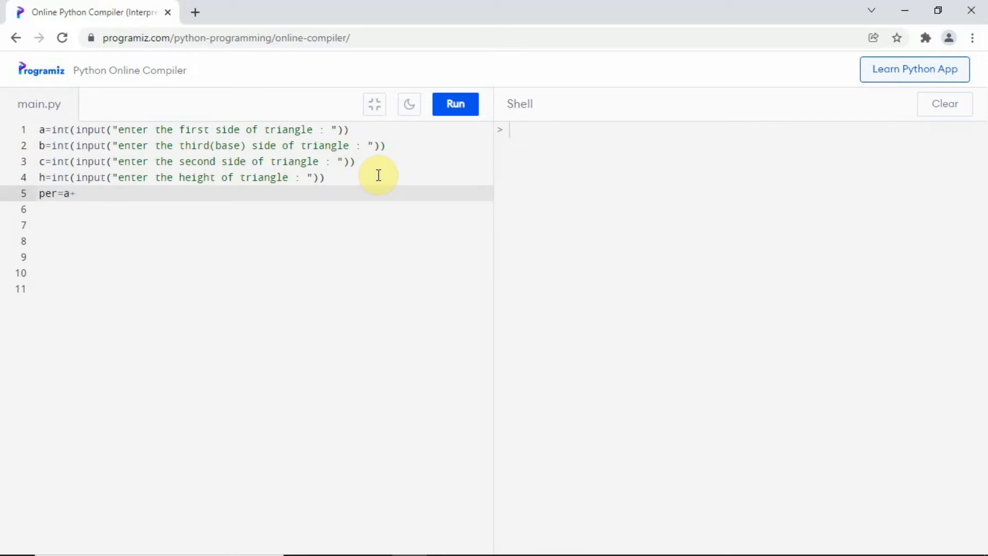
type("b+c")
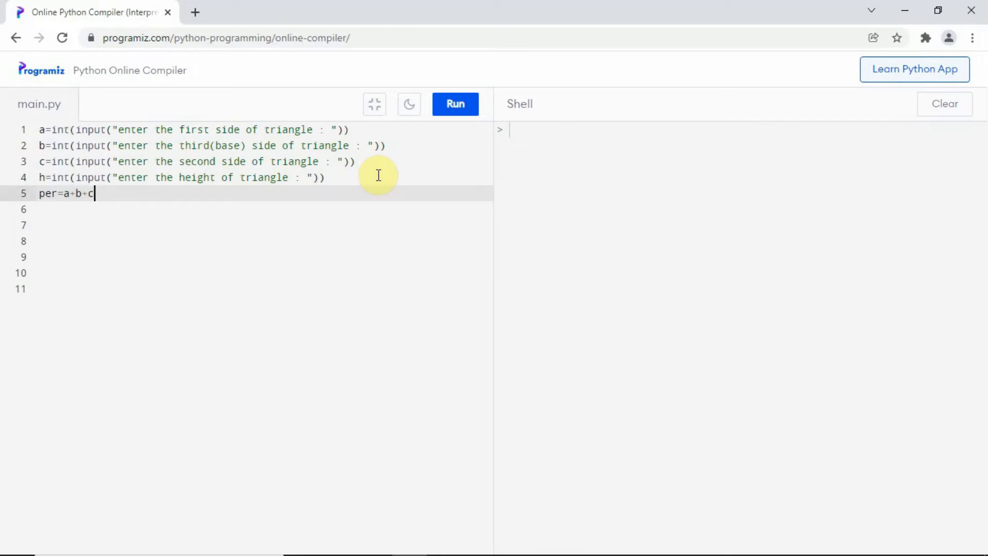
Write area=0.5*h*b on line 6 for the area.
type("ar")
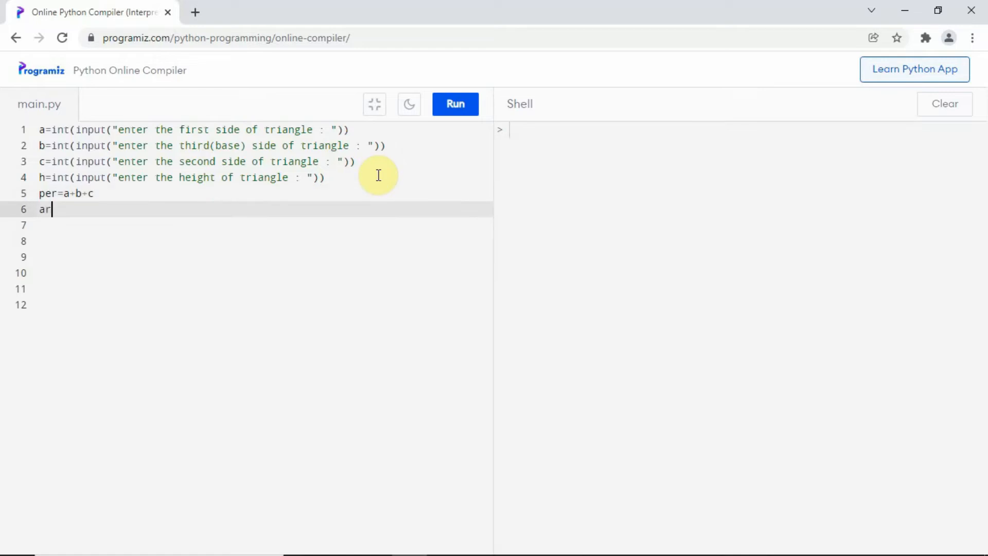
type("ea=")
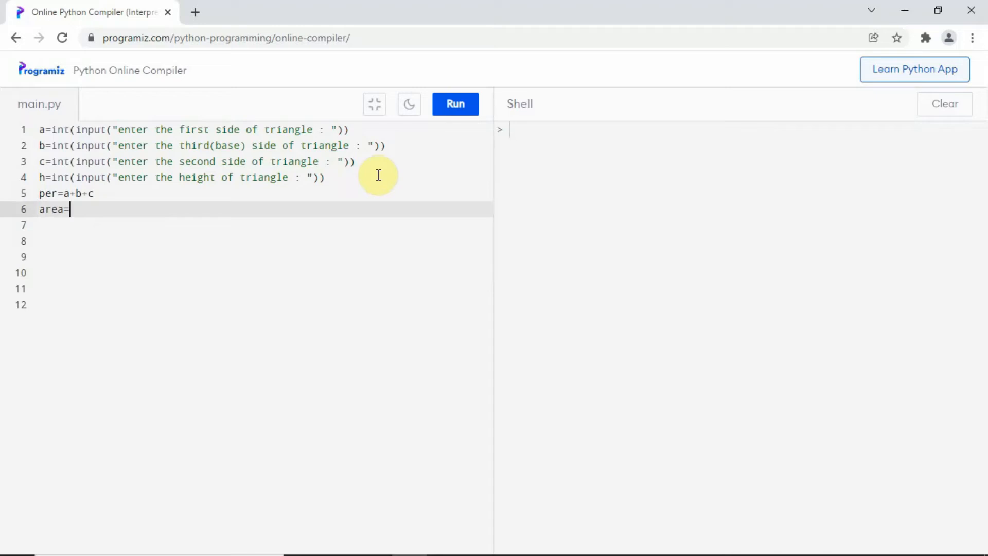
type("0.5")
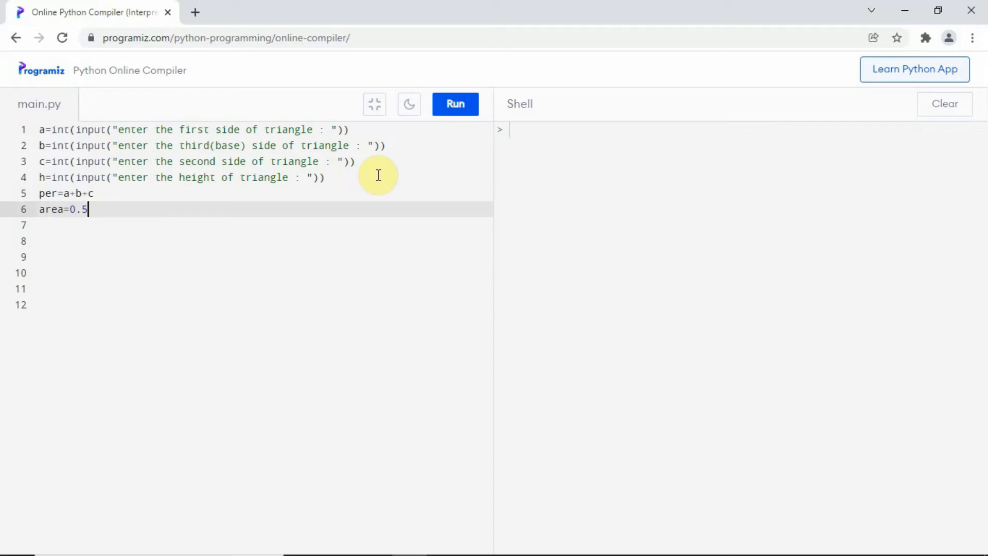
type("*h")
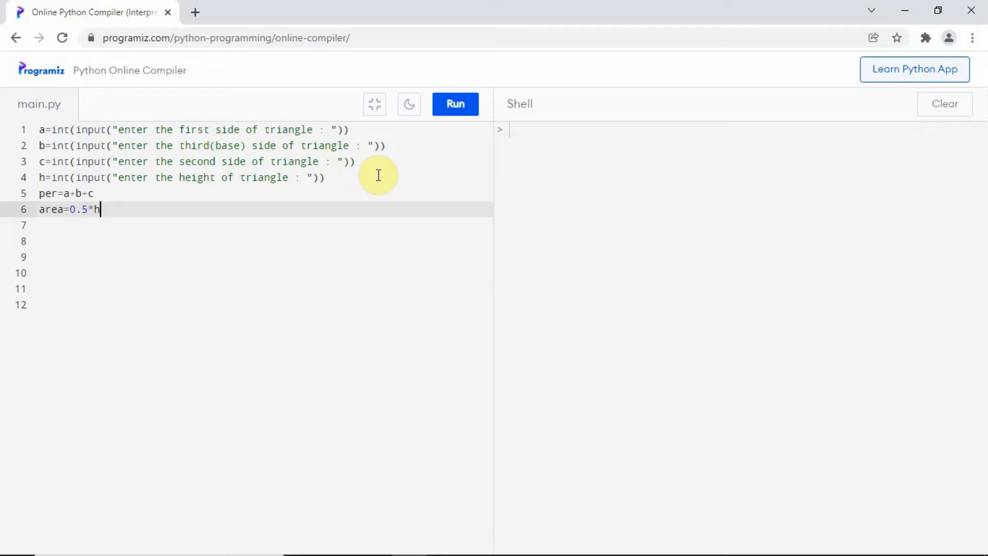
type("*")
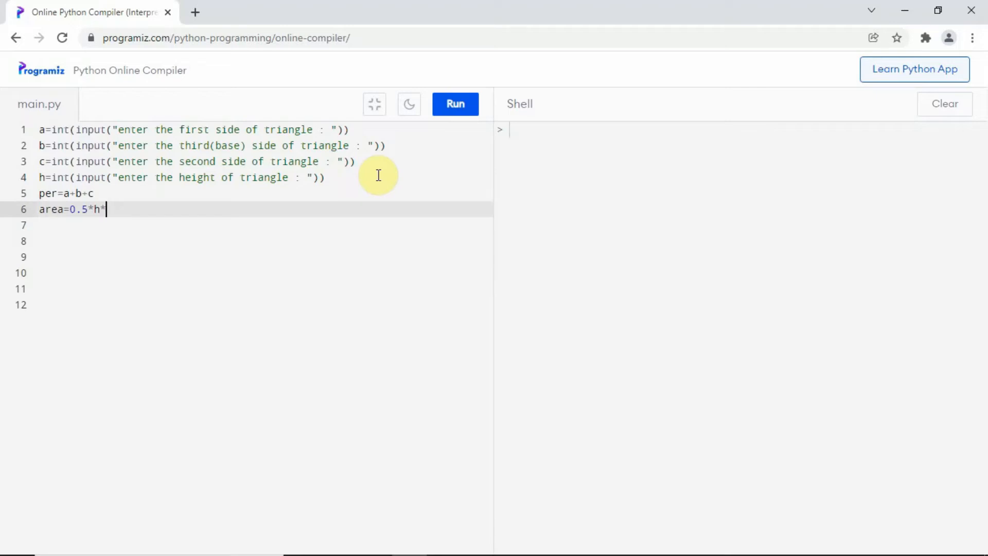
type("b")
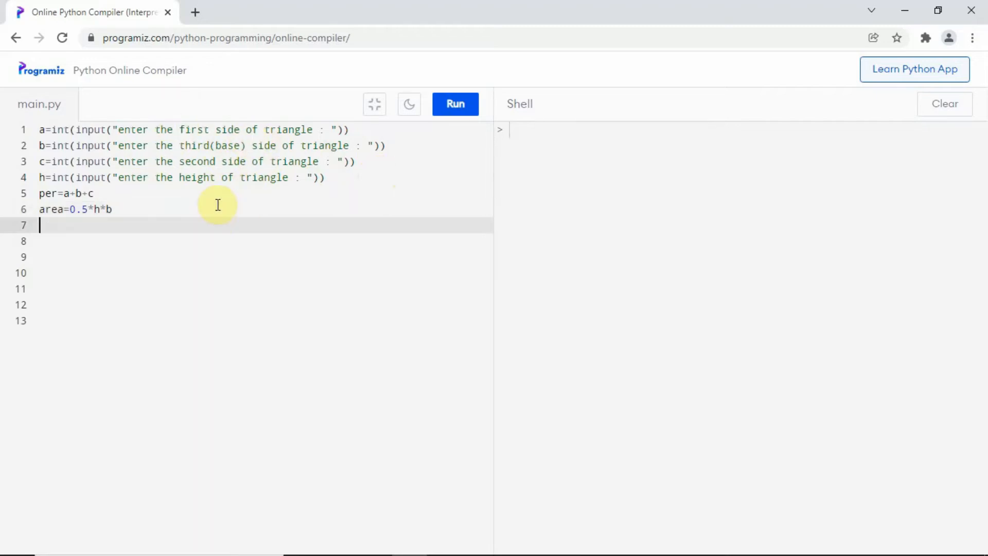
Write print("perimeter of triangle is ",peri) on line 7.
type("print(\"")
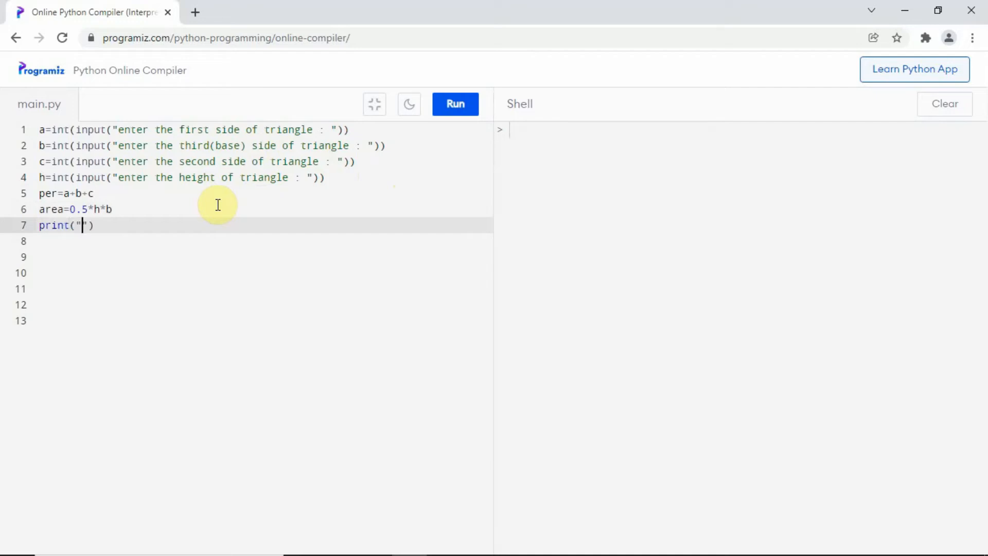
type("perimeter of")
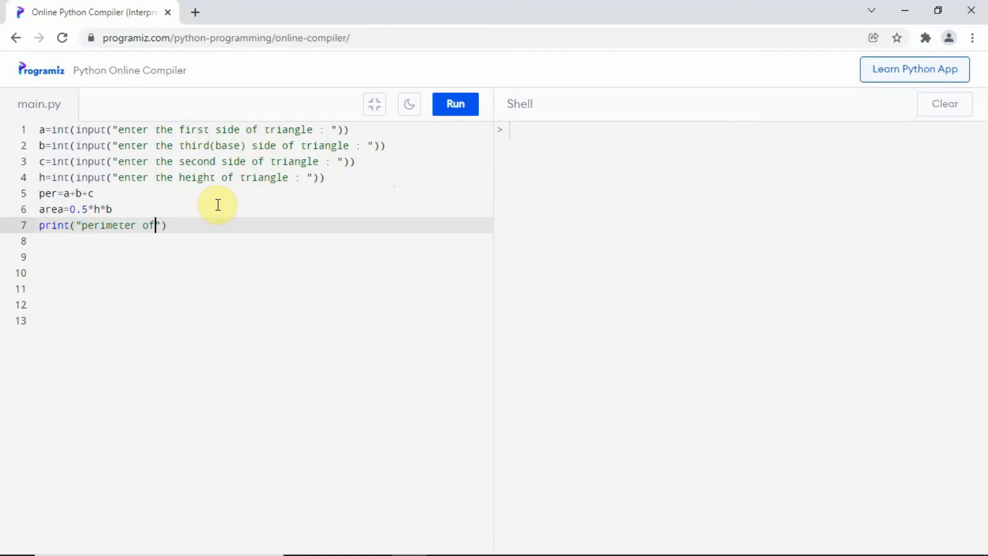
type("triangle")
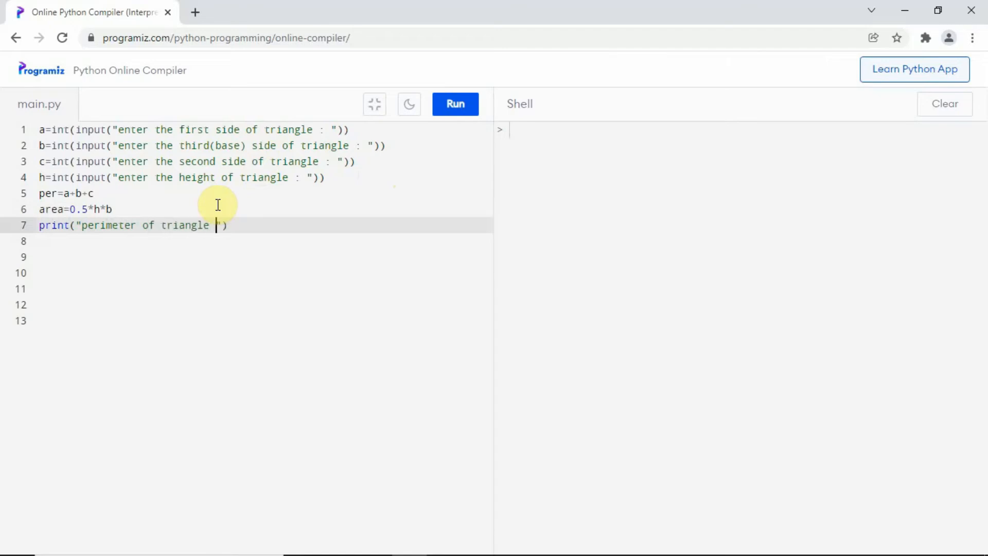
type("is")
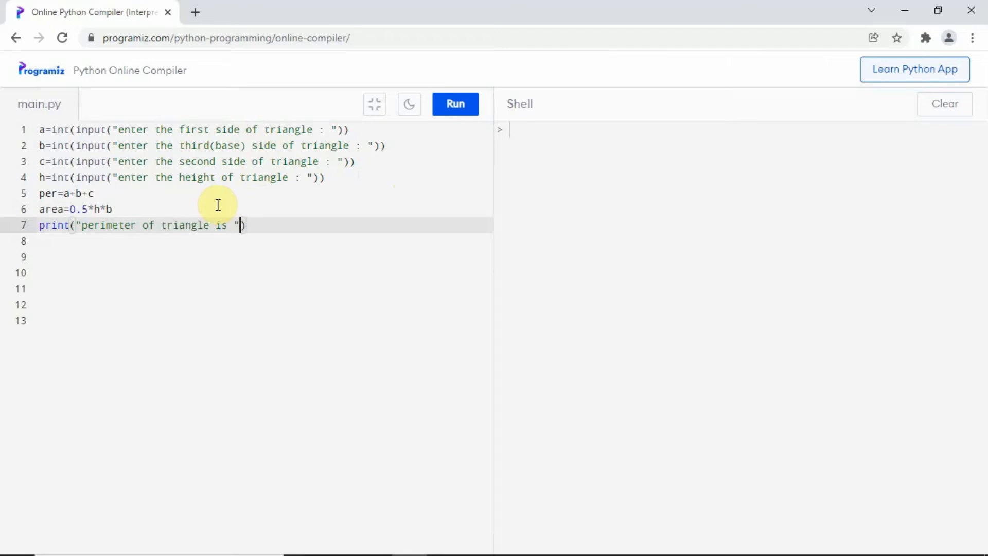
type(",")
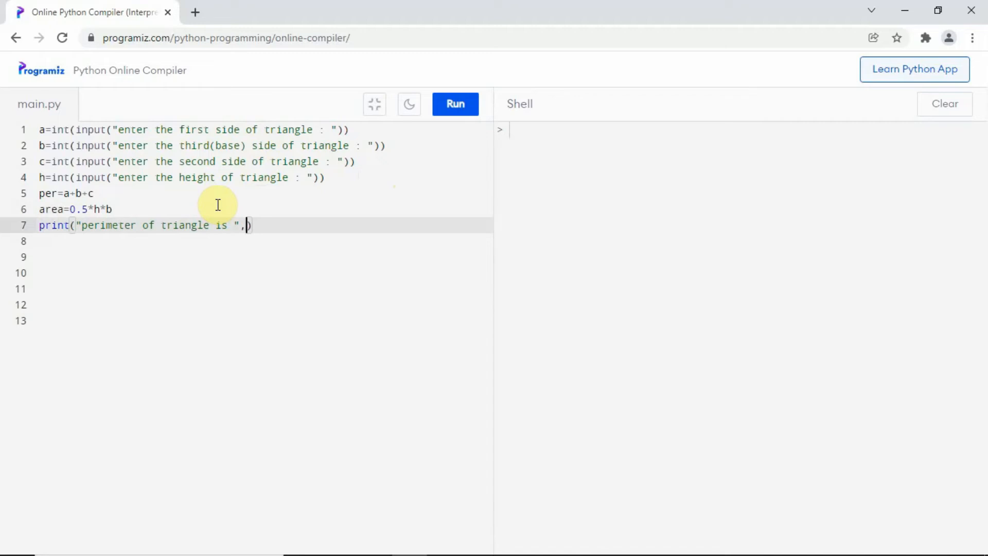
type("peri")
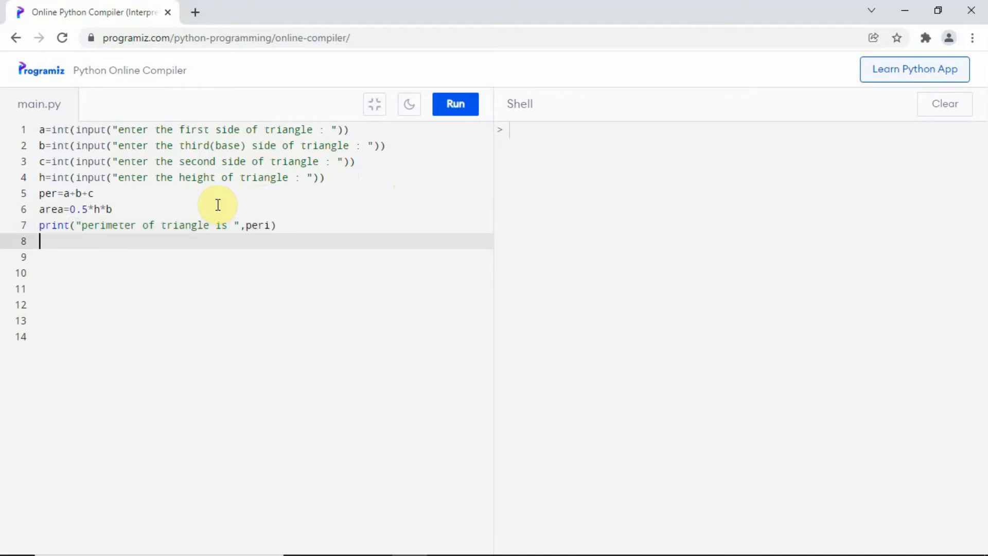
Write print("area od triangle is ",area) on line 8 and run the script.
type("p")
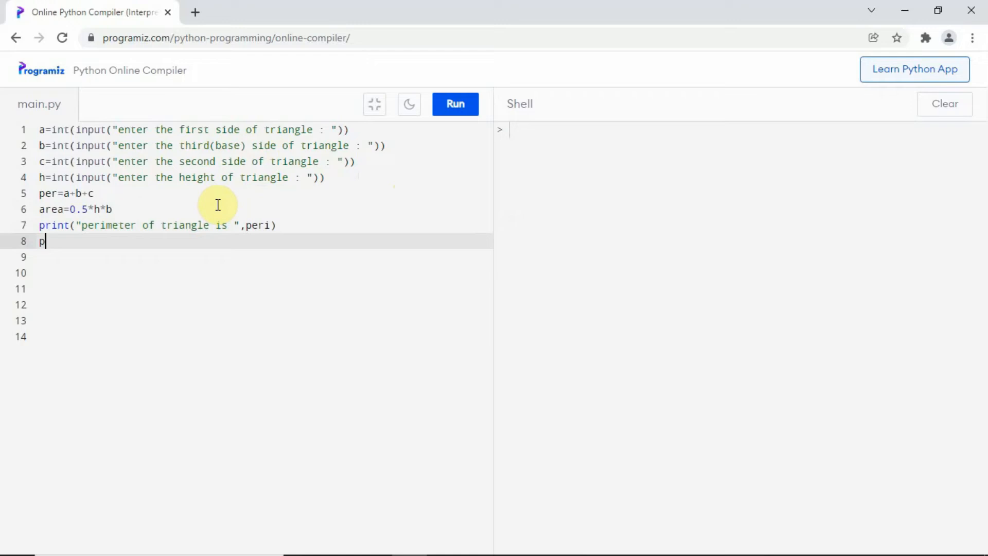
type("rint(\"")
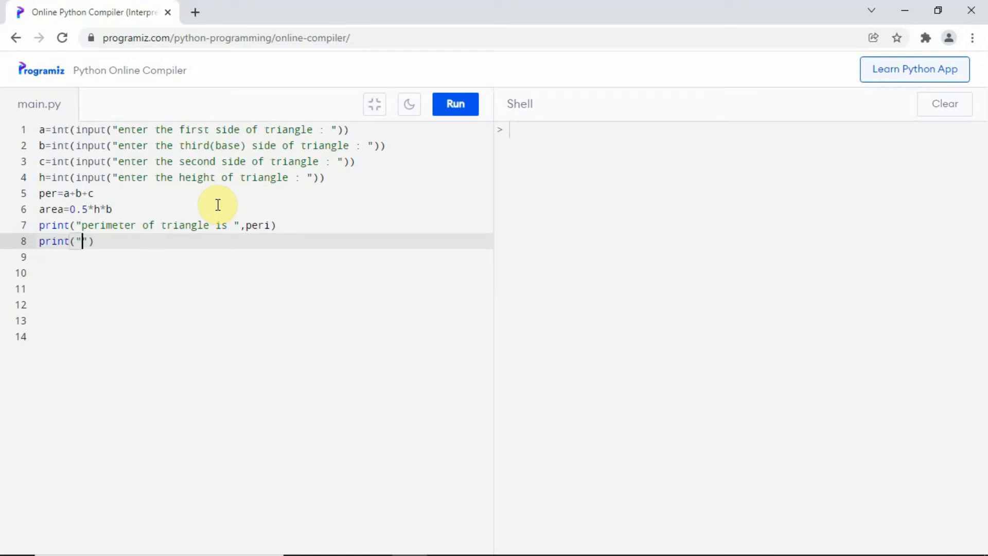
type("area")
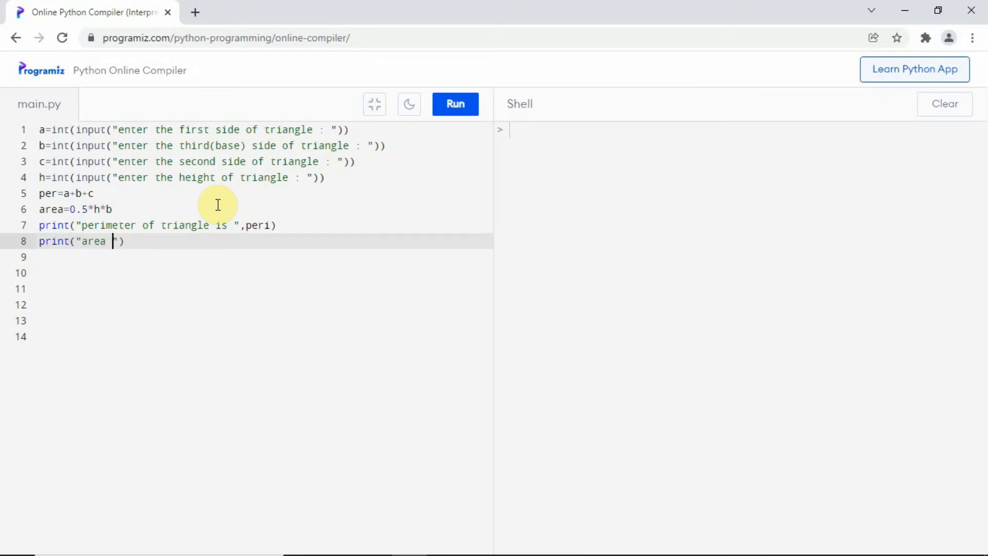
type("od trian")
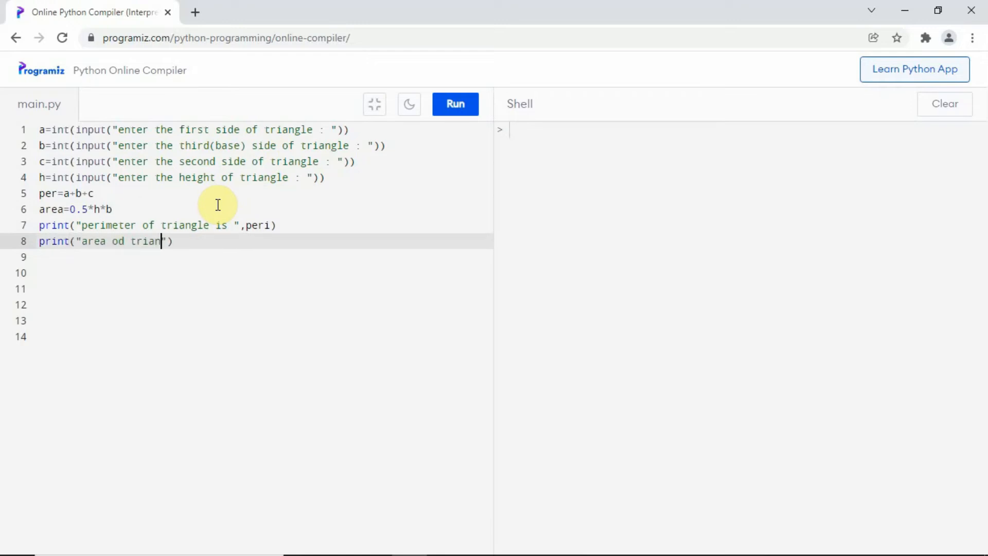
type("gle")
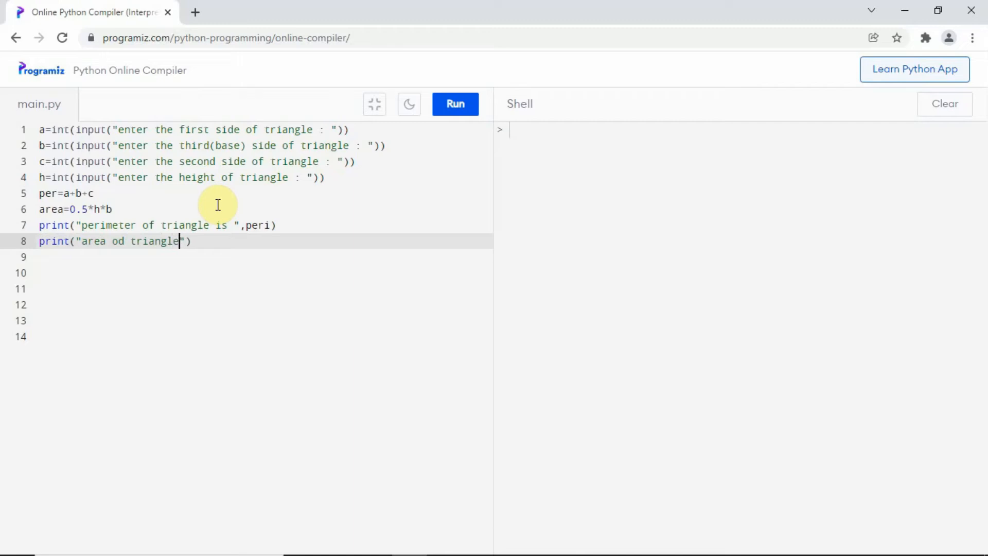
type("is")
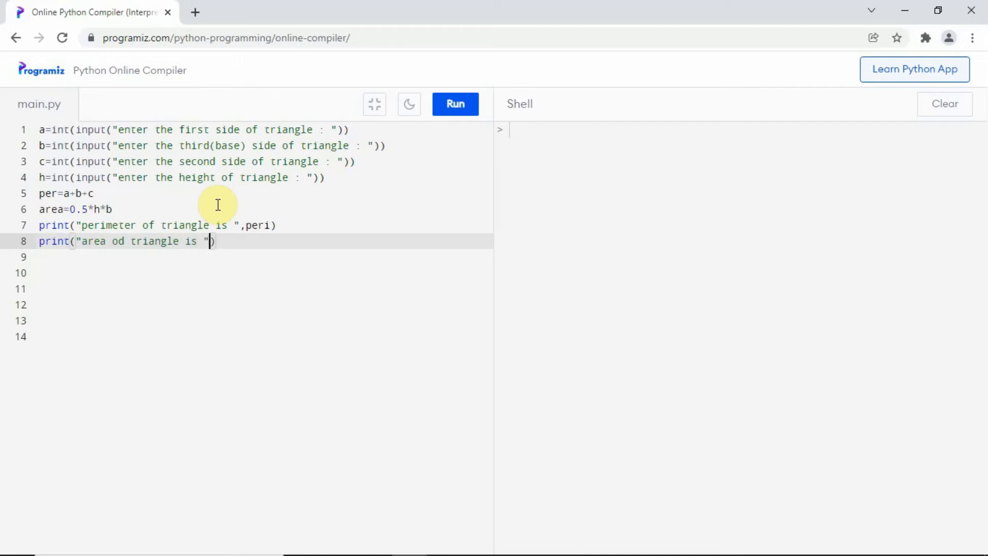
type(",")
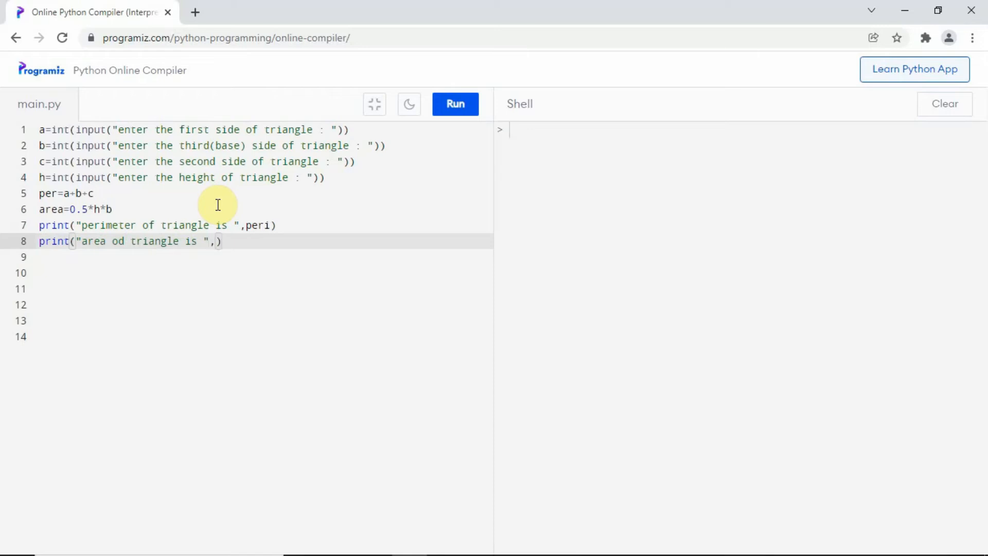
type("area")
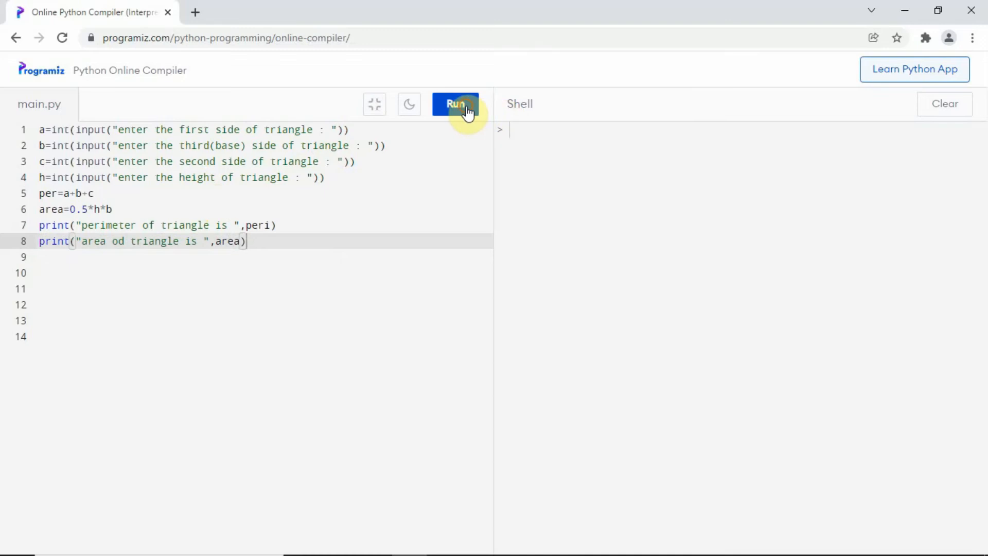
left_click(455, 104)
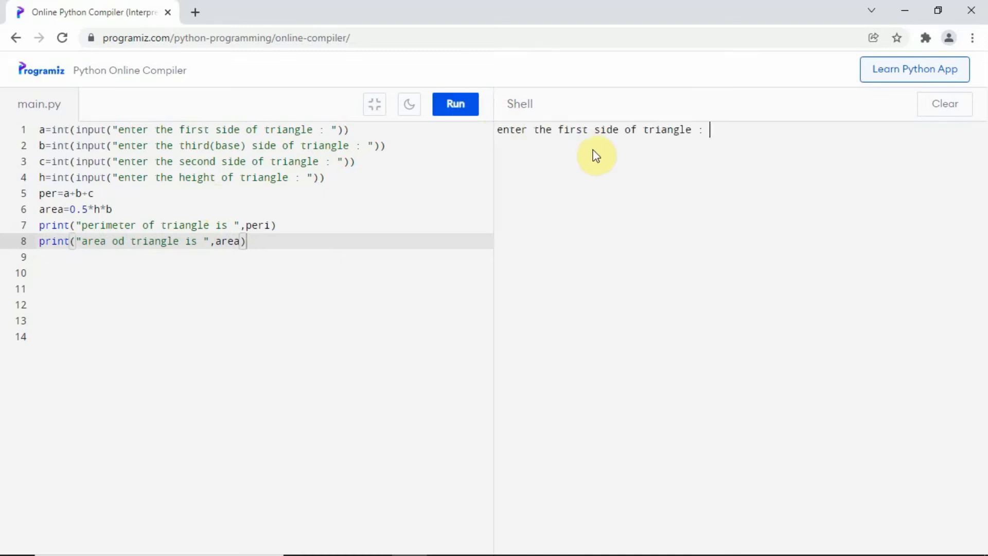
Enter sides 10, 15, 10 and height 8 in the shell; run ends with NameError 'peri' not defined.
type("10")
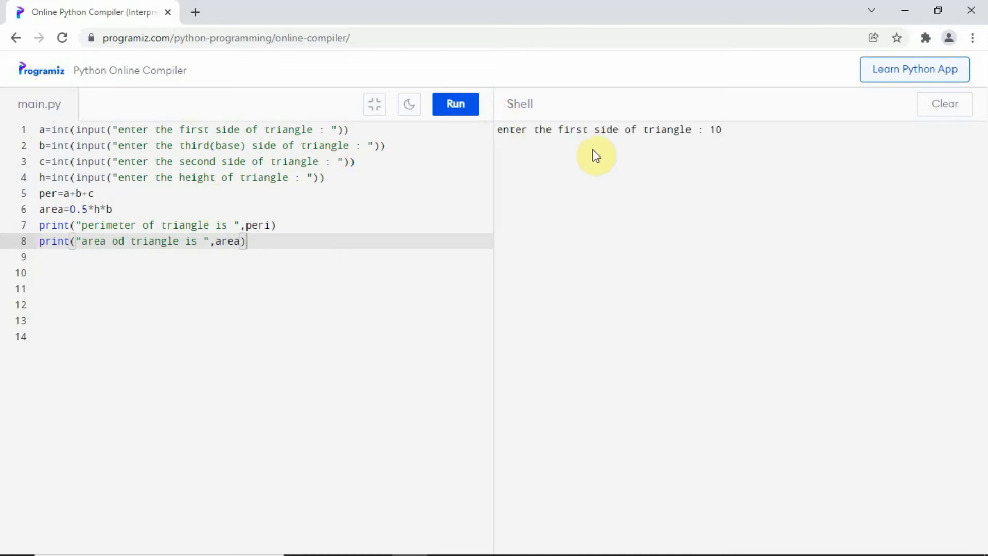
key("Enter")
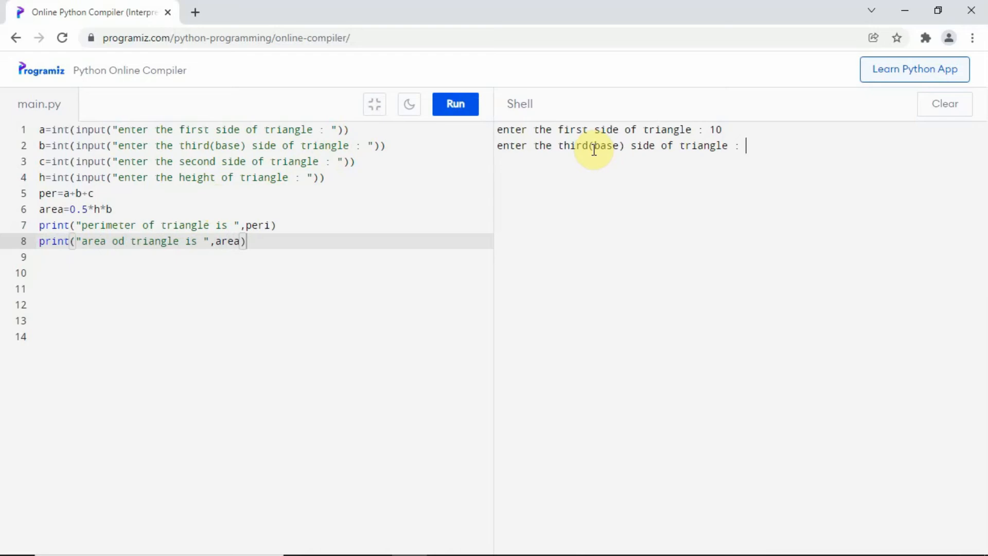
type("15")
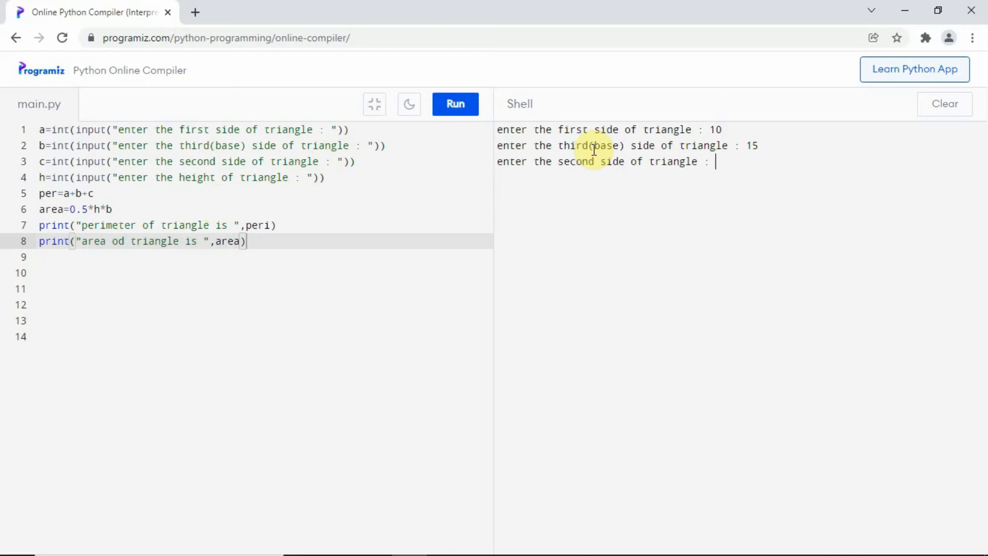
type("10")
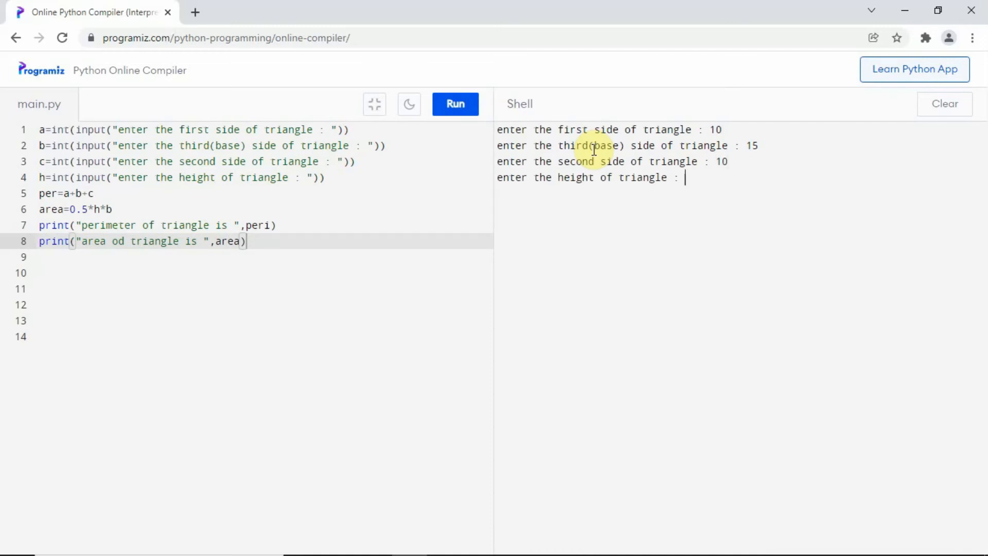
type("8")
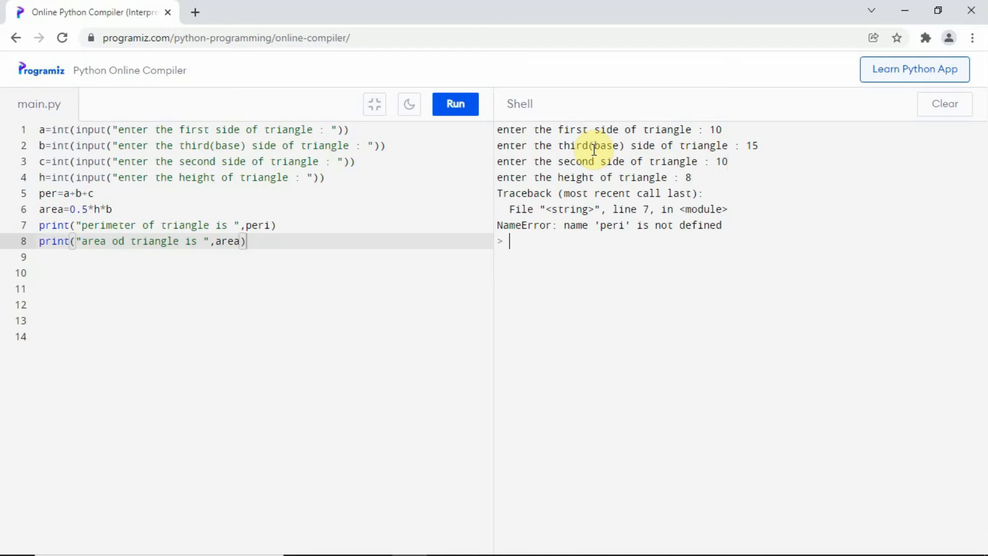
mouse_move(927, 315)
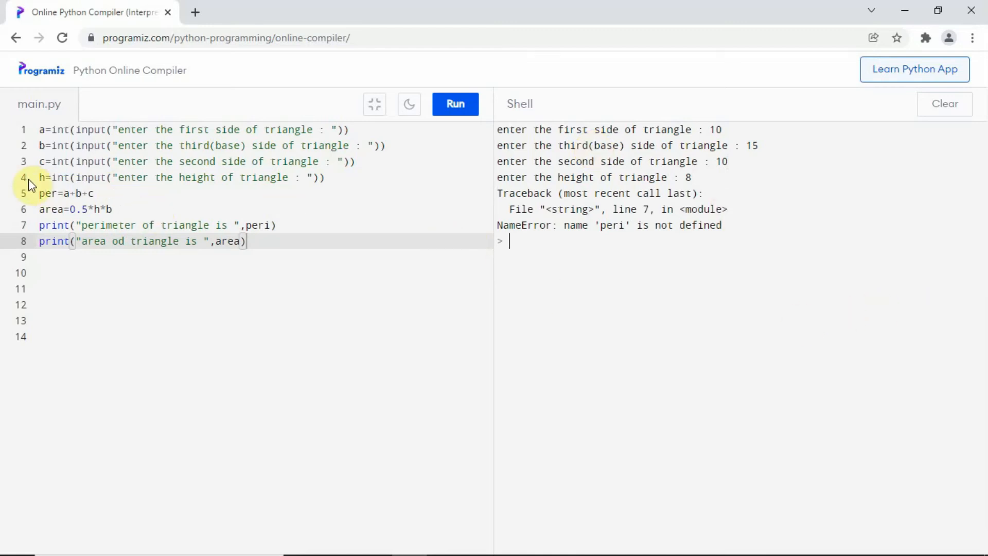
Rename per to peri on line 5 so it reads peri=a+b+c.
left_click(53, 193)
type("i")
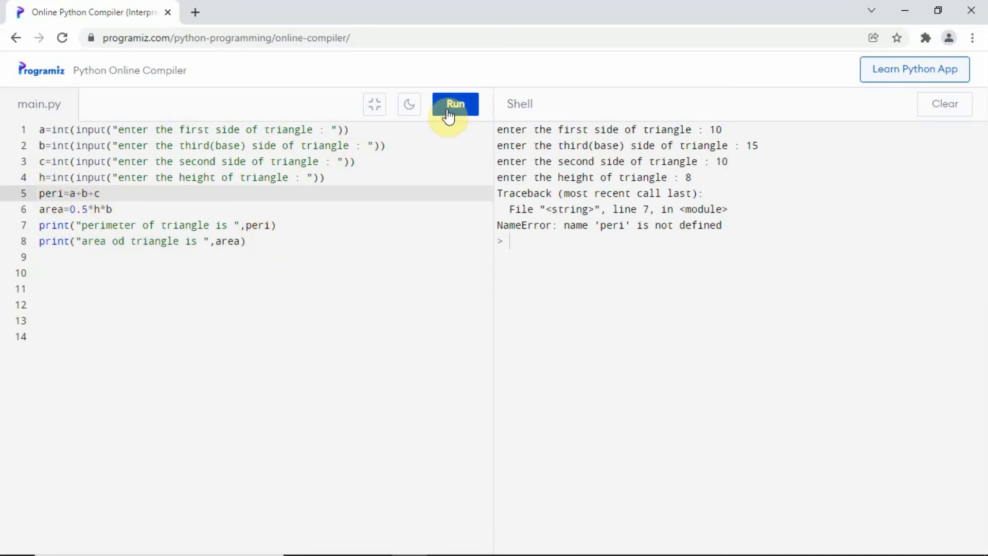
Rerun with 10, 15, 10 and height 8, getting perimeter 35 and area 60.0.
left_click(455, 104)
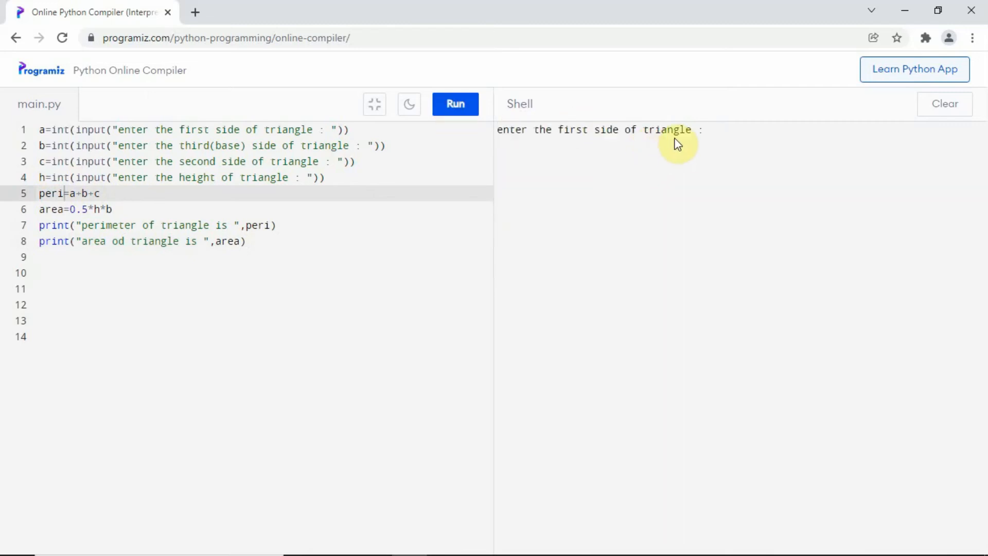
type("10")
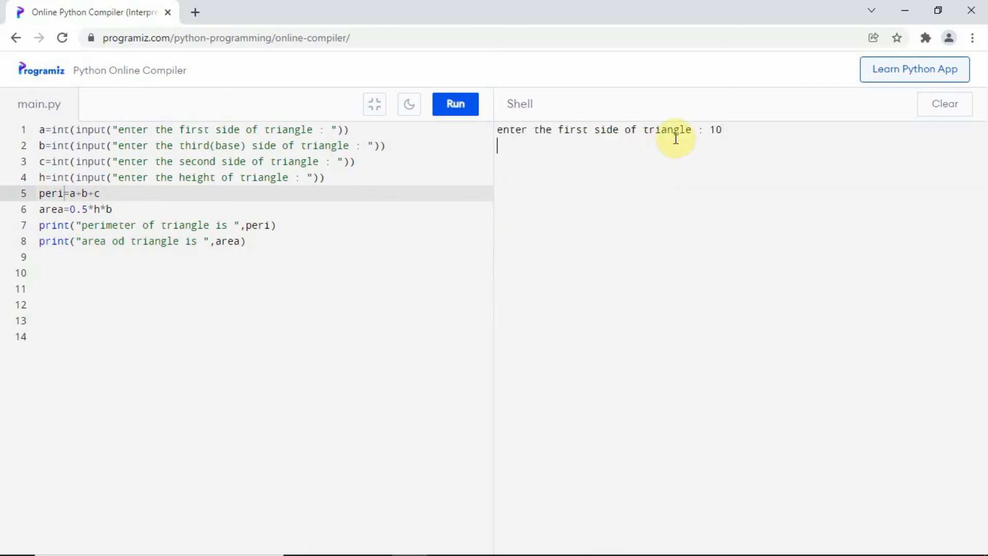
type("15")
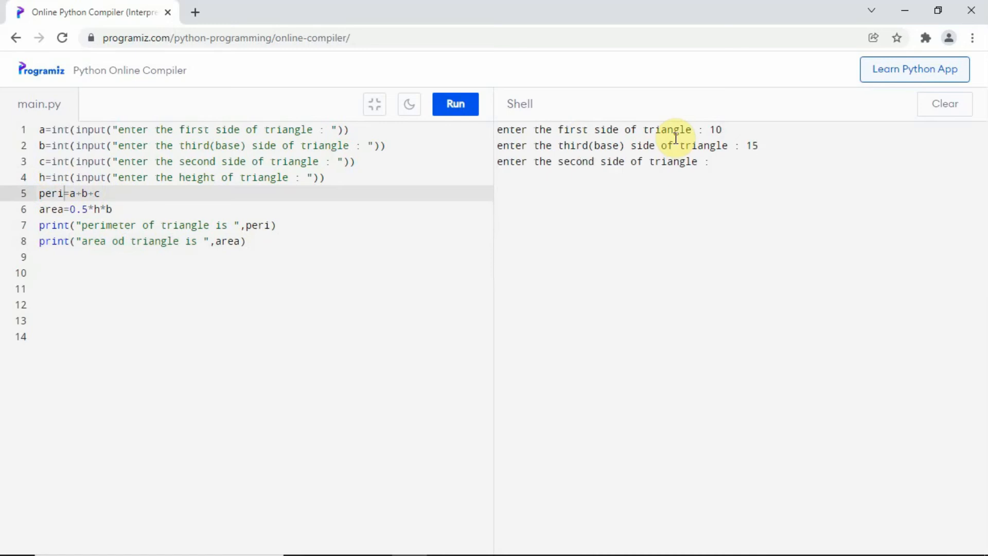
type("10")
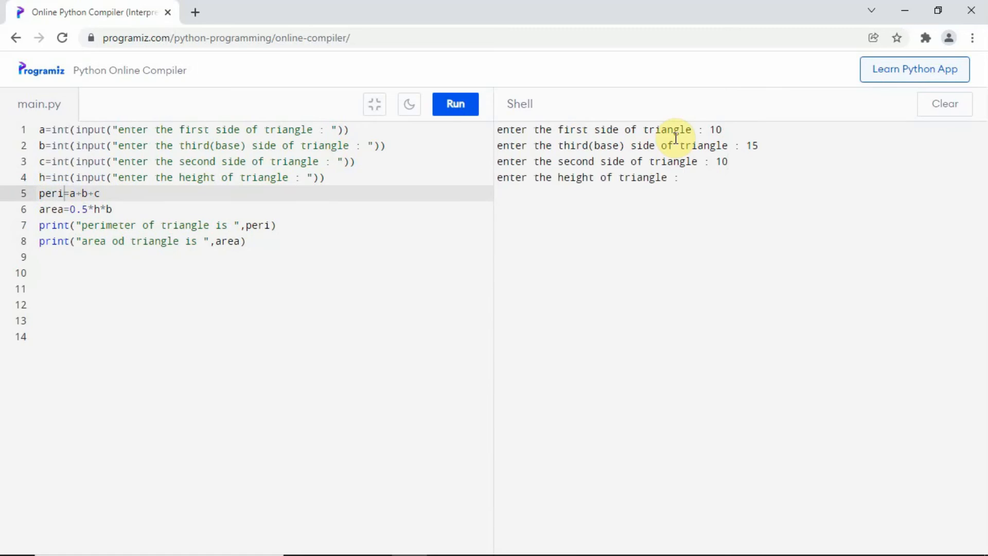
type("8")
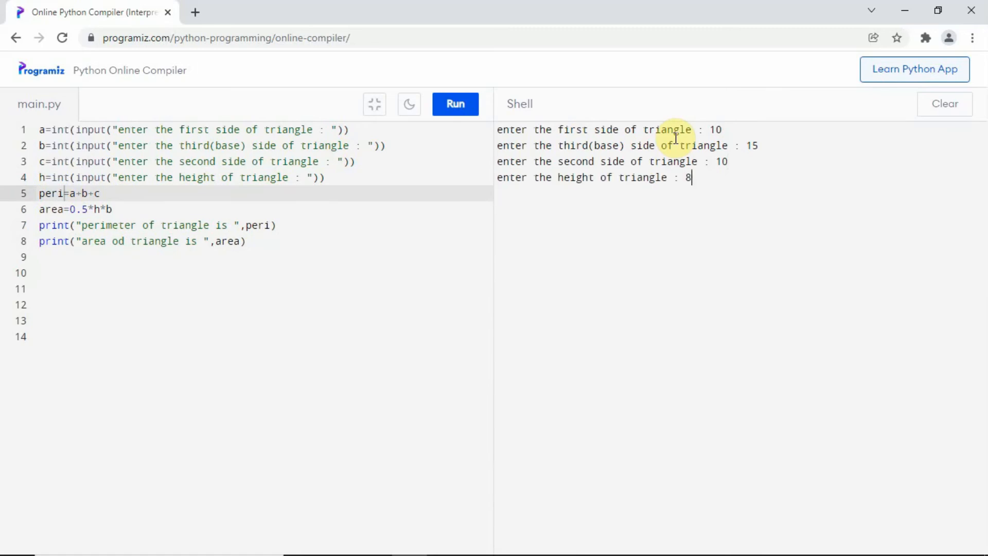
key("Enter")
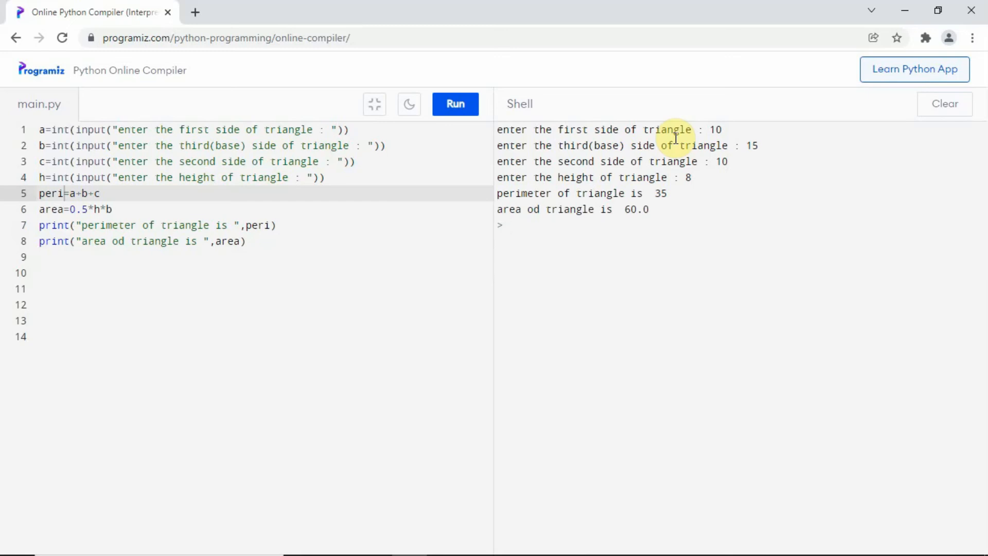
double_click(534, 209)
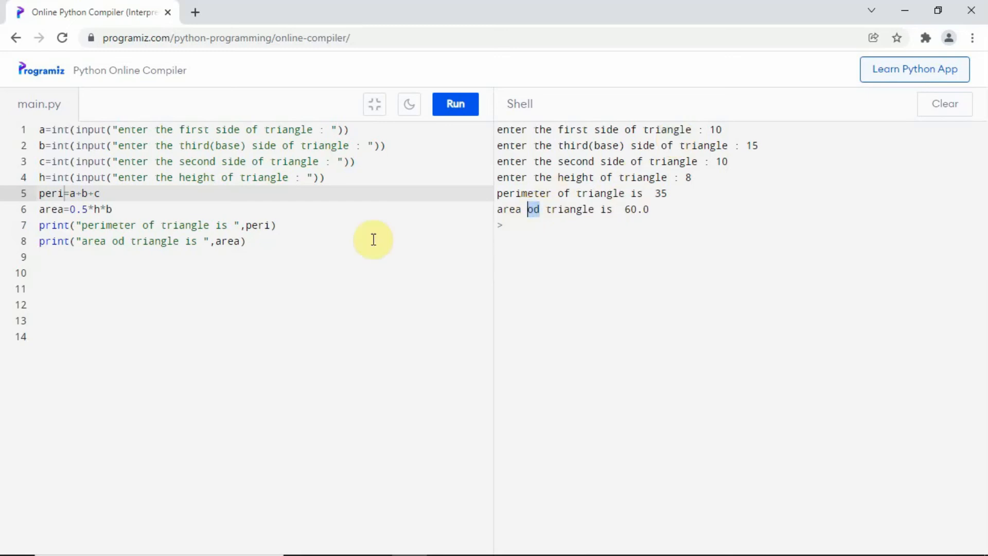